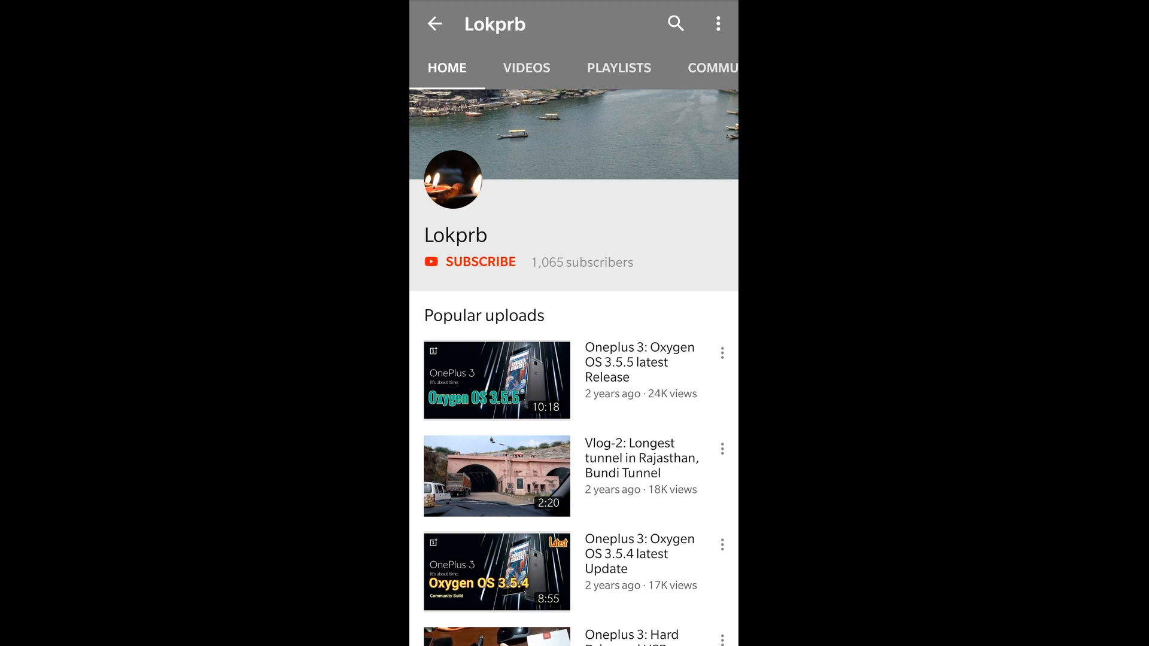
Subscribe to the Lokprb channel on YouTube, raising its subscriber count to 1,066
{"action": "left_click", "coordinate": [481, 262]}
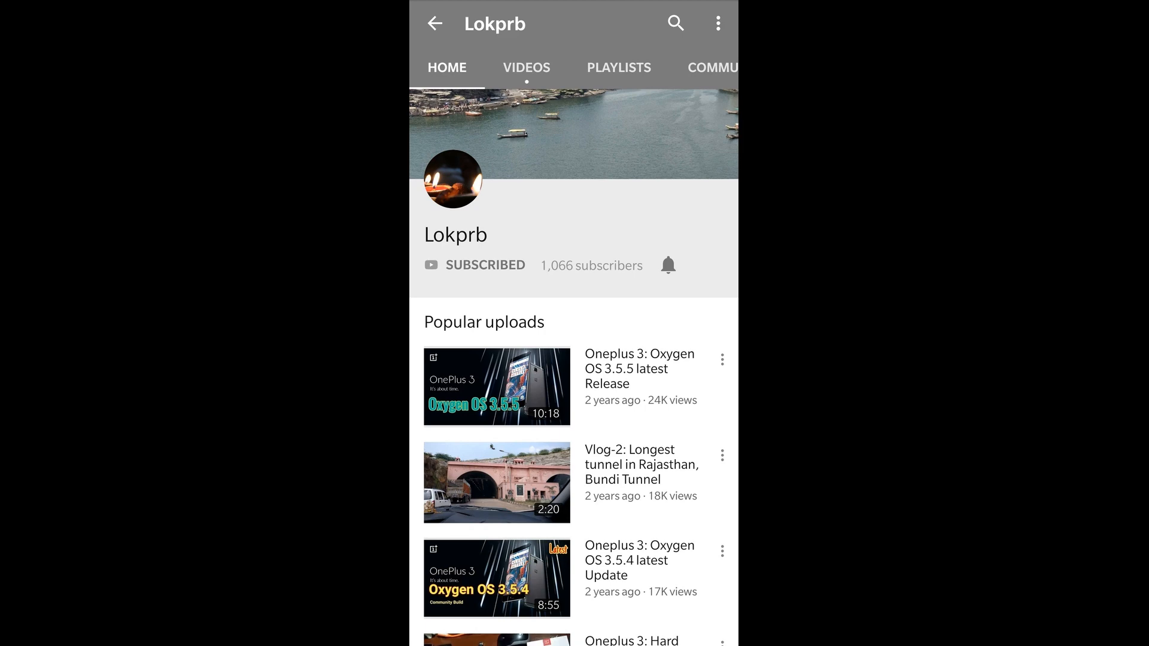
{"action": "left_click", "coordinate": [667, 265]}
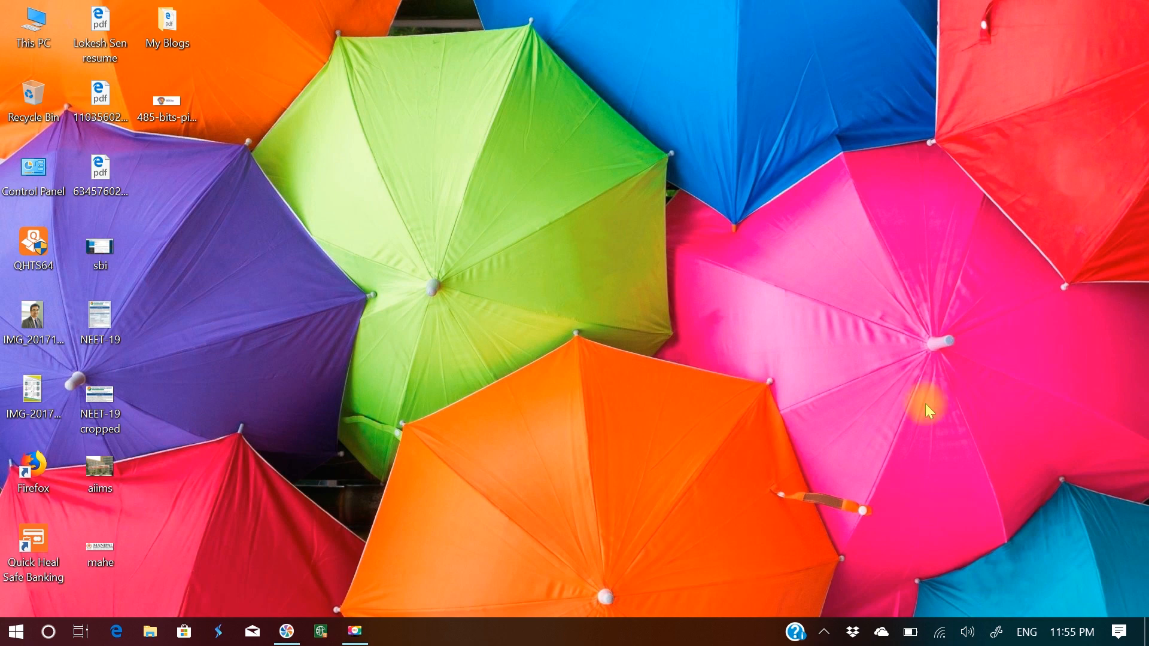
{"action": "mouse_move", "coordinate": [405, 586]}
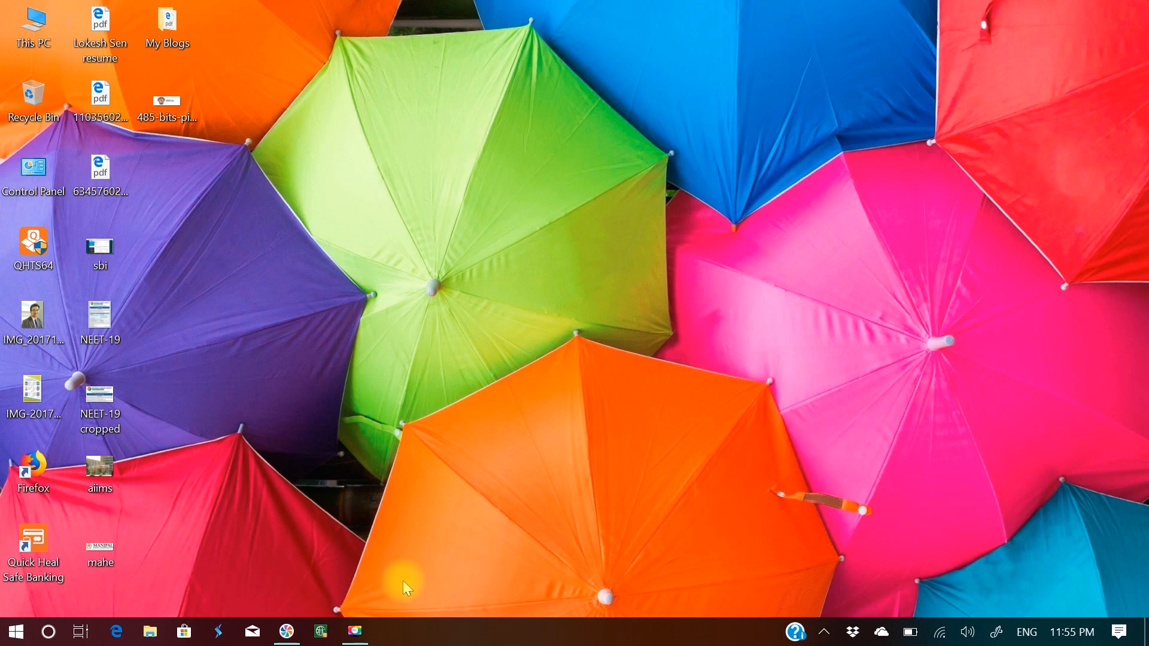
{"action": "mouse_move", "coordinate": [319, 630]}
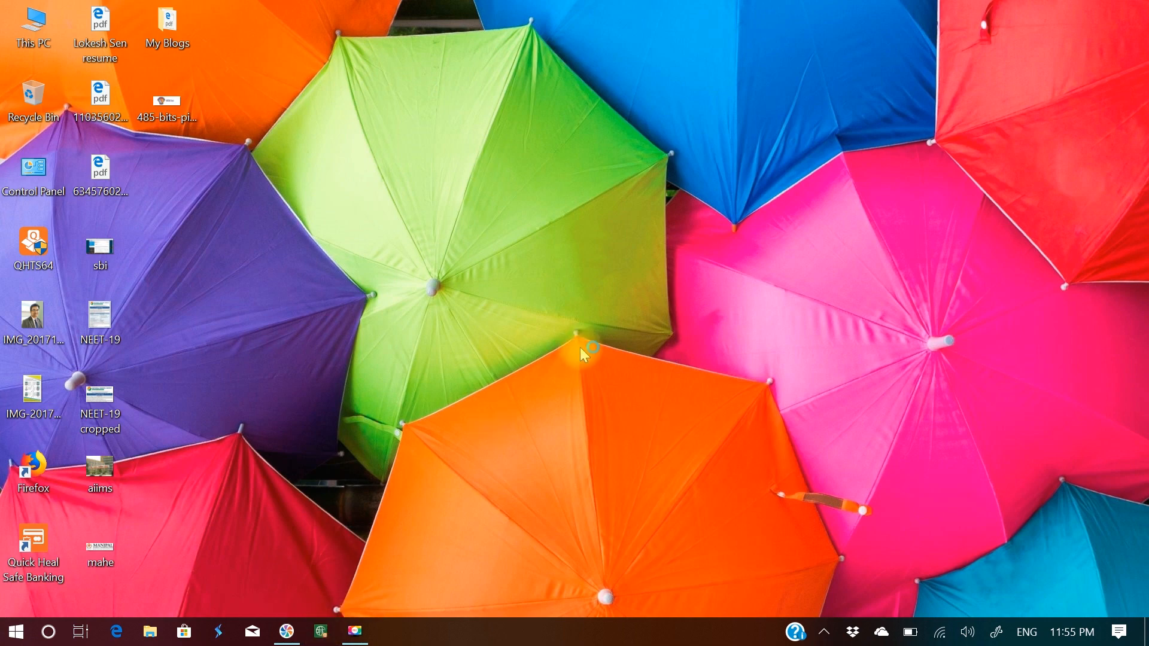
{"action": "left_click", "coordinate": [354, 631]}
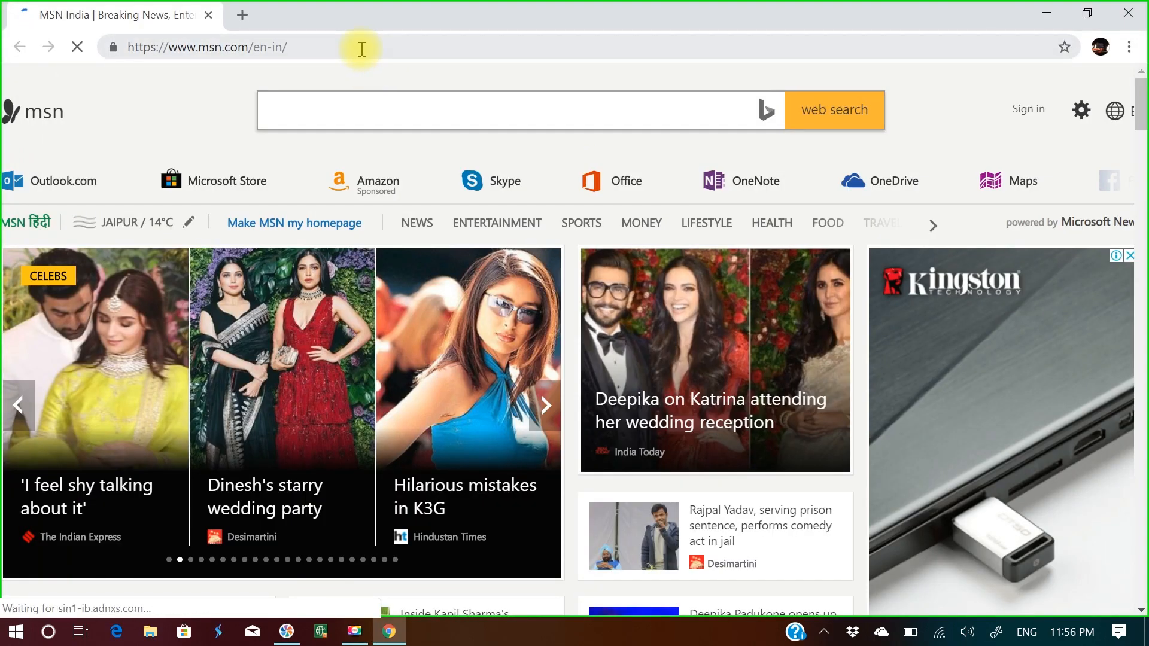
Search Google for 'windows update KB4468550' from the Chrome address bar
{"action": "left_click", "coordinate": [220, 47]}
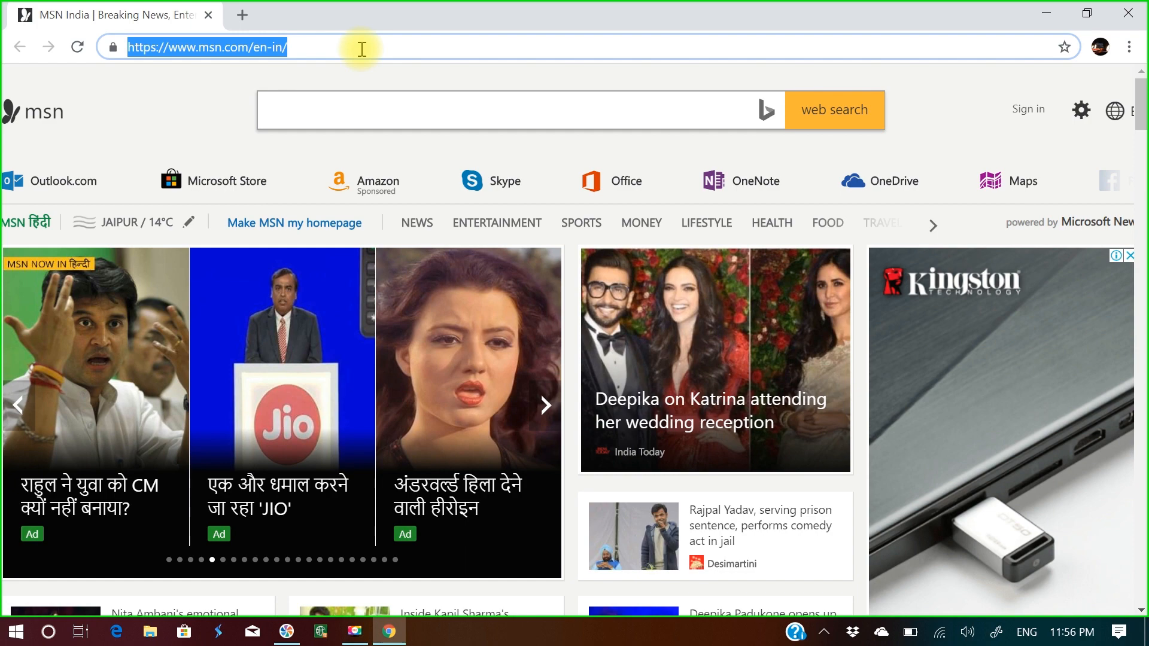
{"action": "left_click", "coordinate": [546, 406]}
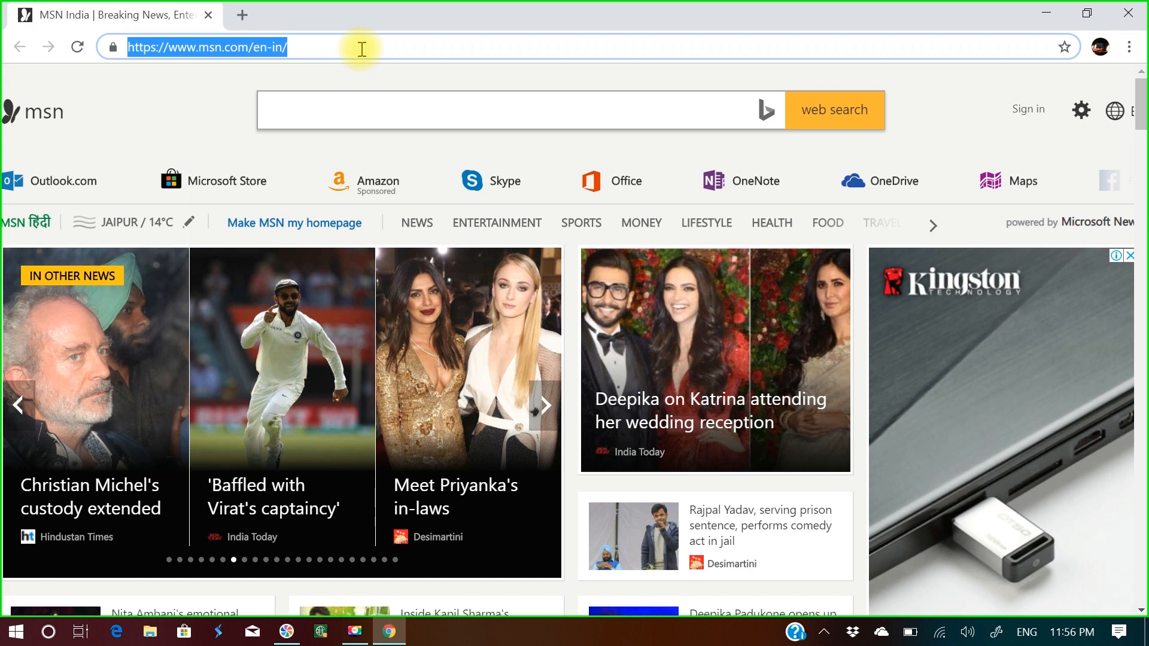
{"action": "type", "text": "www.lokeshsen.com"}
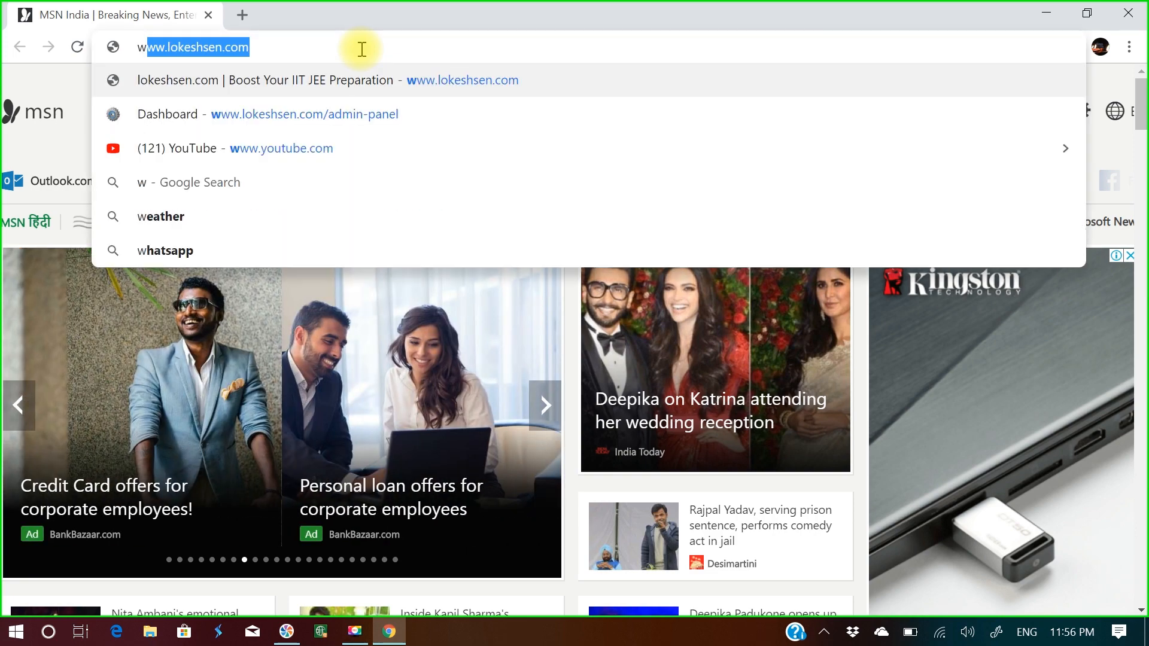
{"action": "type", "text": "windows update"}
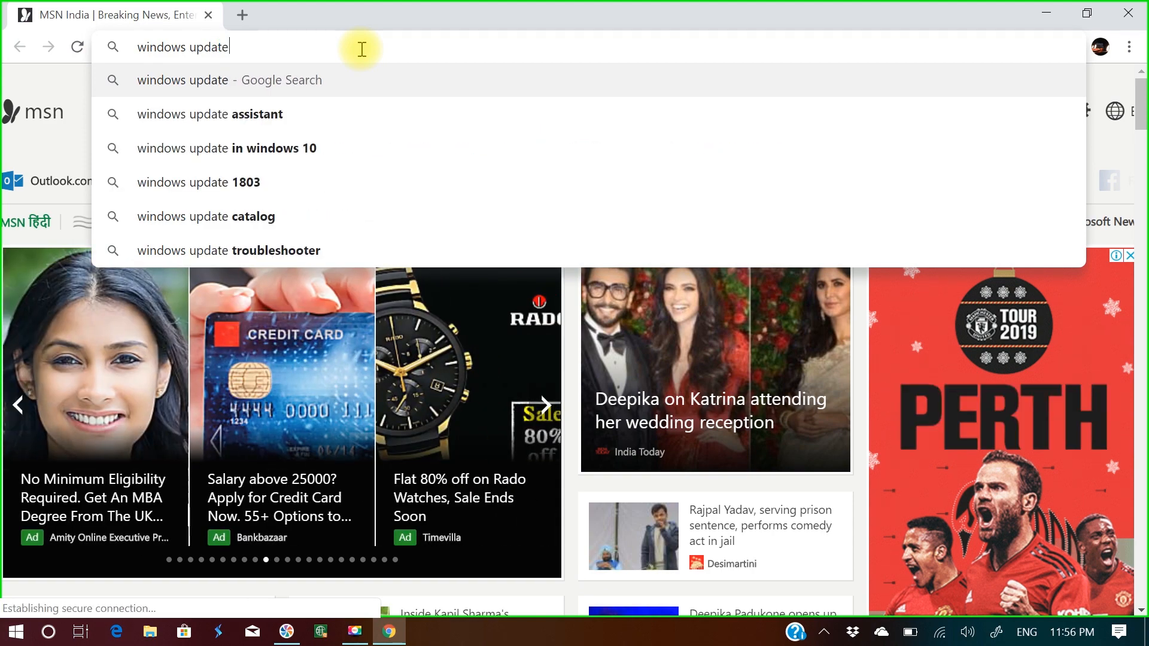
{"action": "key", "text": "space"}
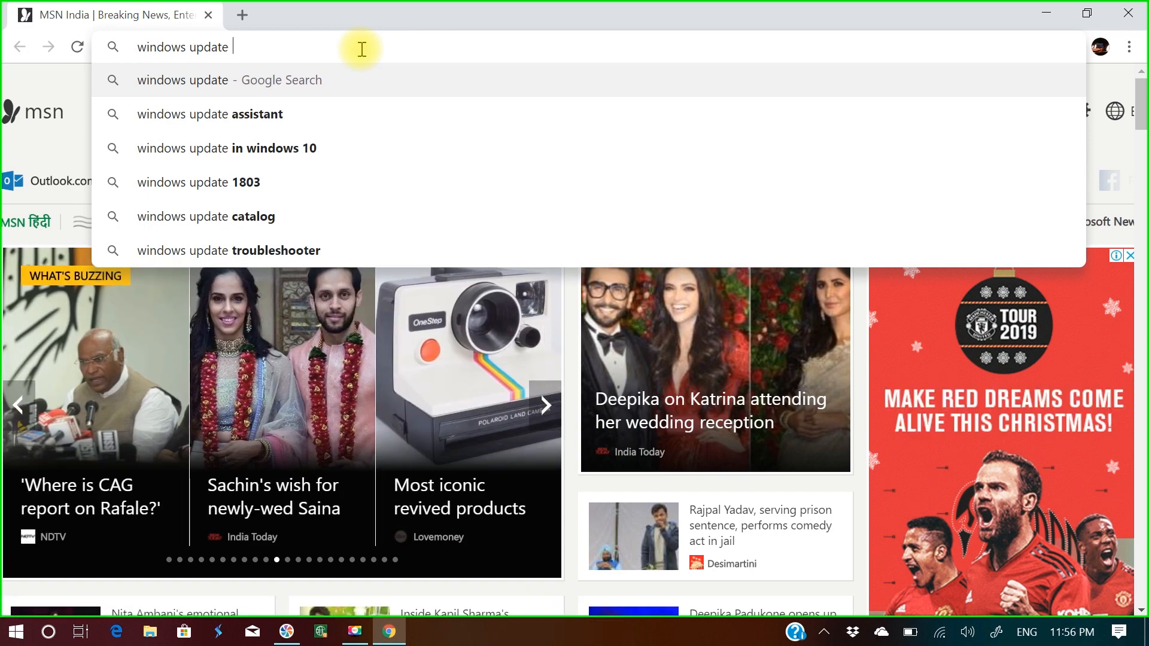
{"action": "type", "text": "K"}
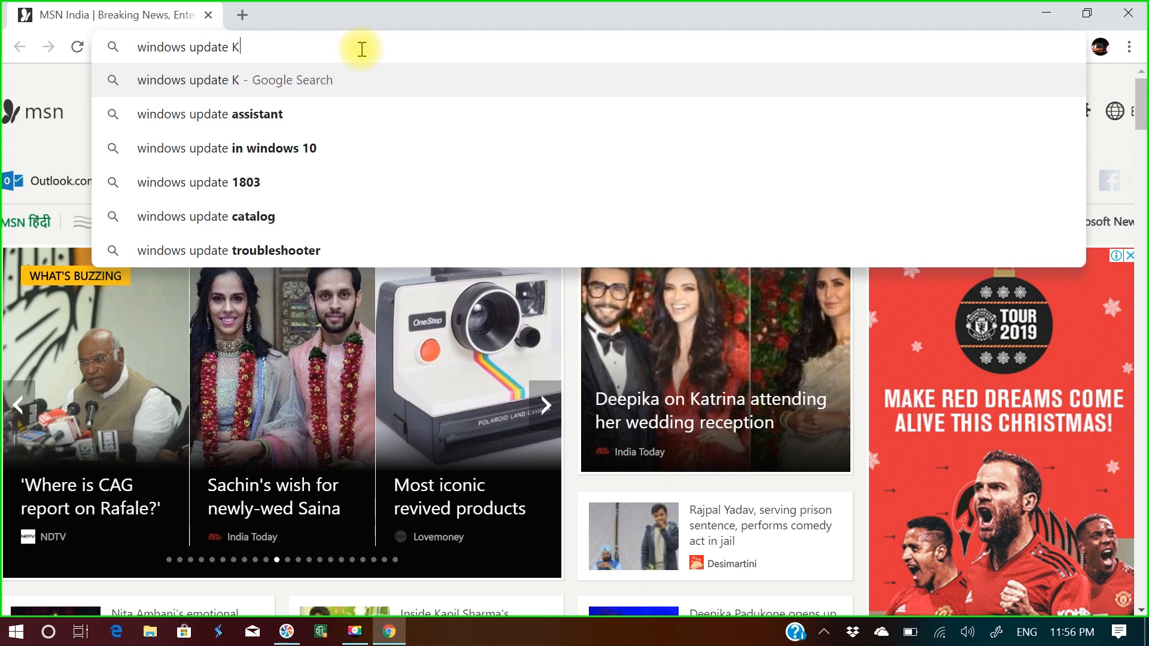
{"action": "type", "text": "B"}
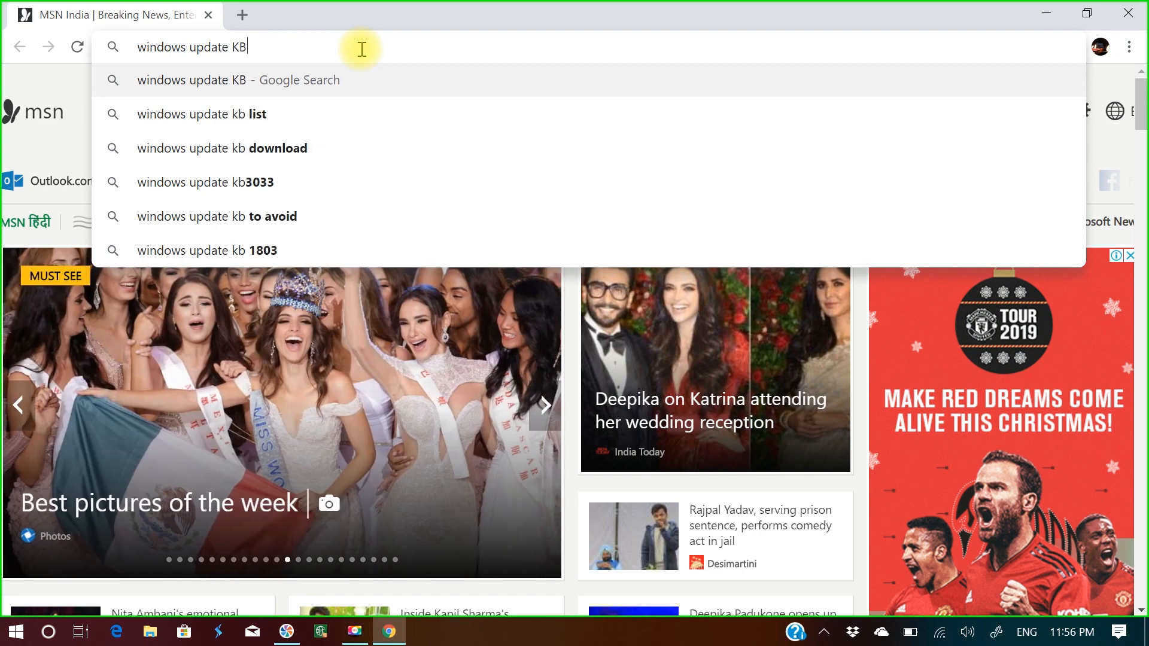
{"action": "type", "text": "44"}
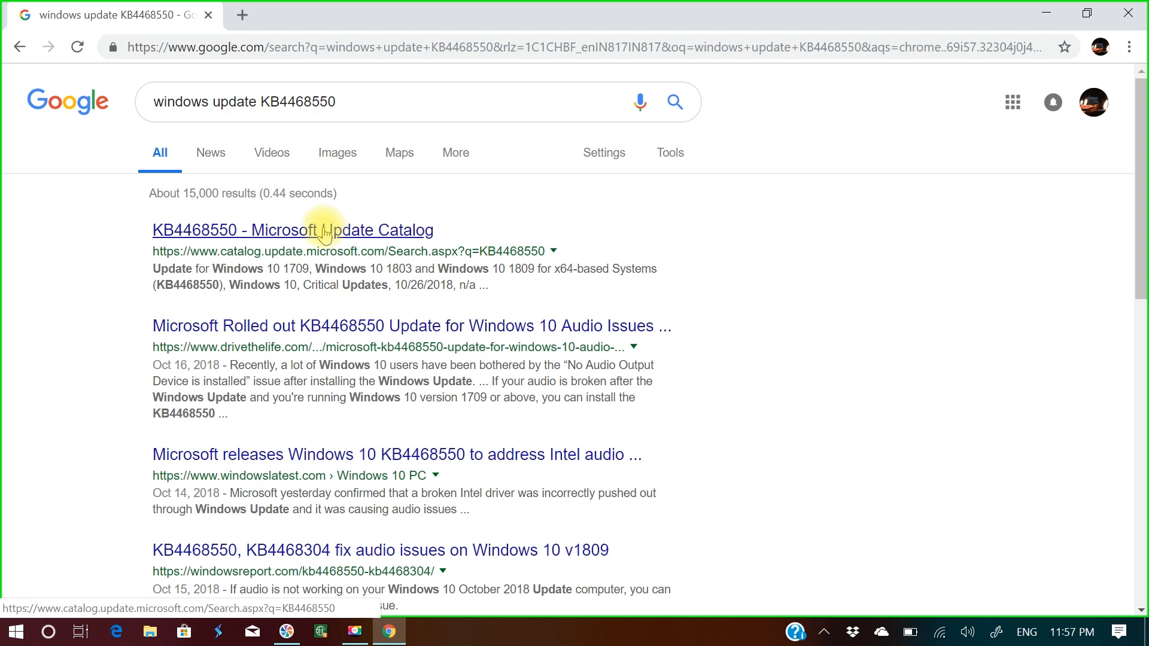
Go to the 'KB4468550 - Microsoft Update Catalog' search result
{"action": "left_click", "coordinate": [292, 230]}
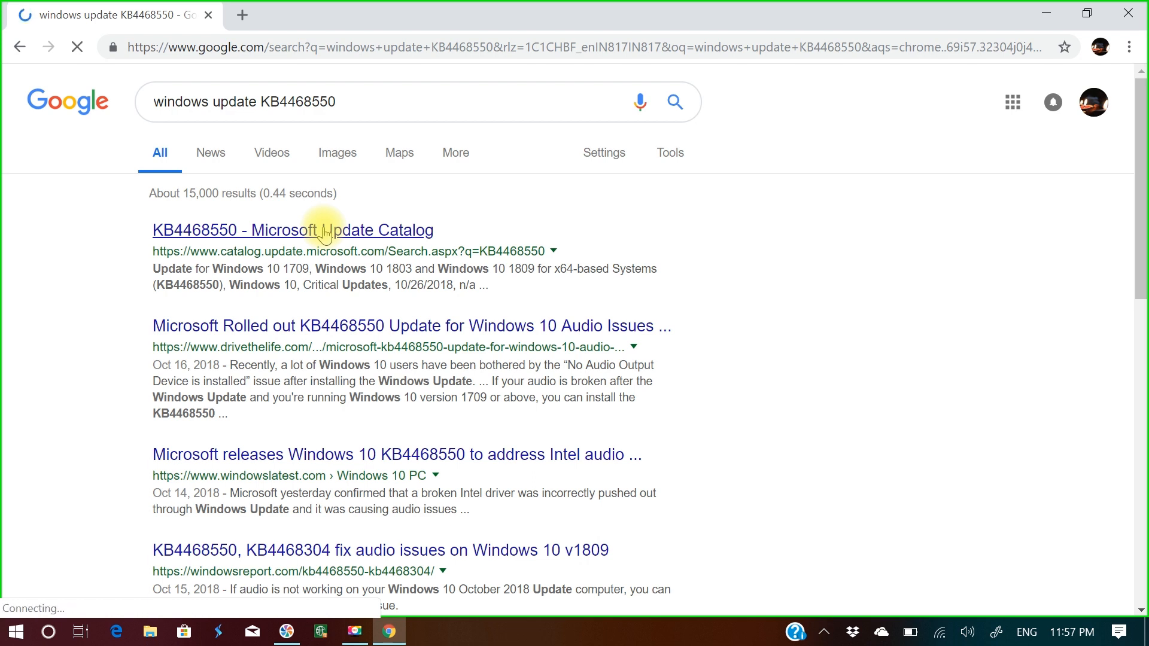
{"action": "left_click", "coordinate": [292, 230]}
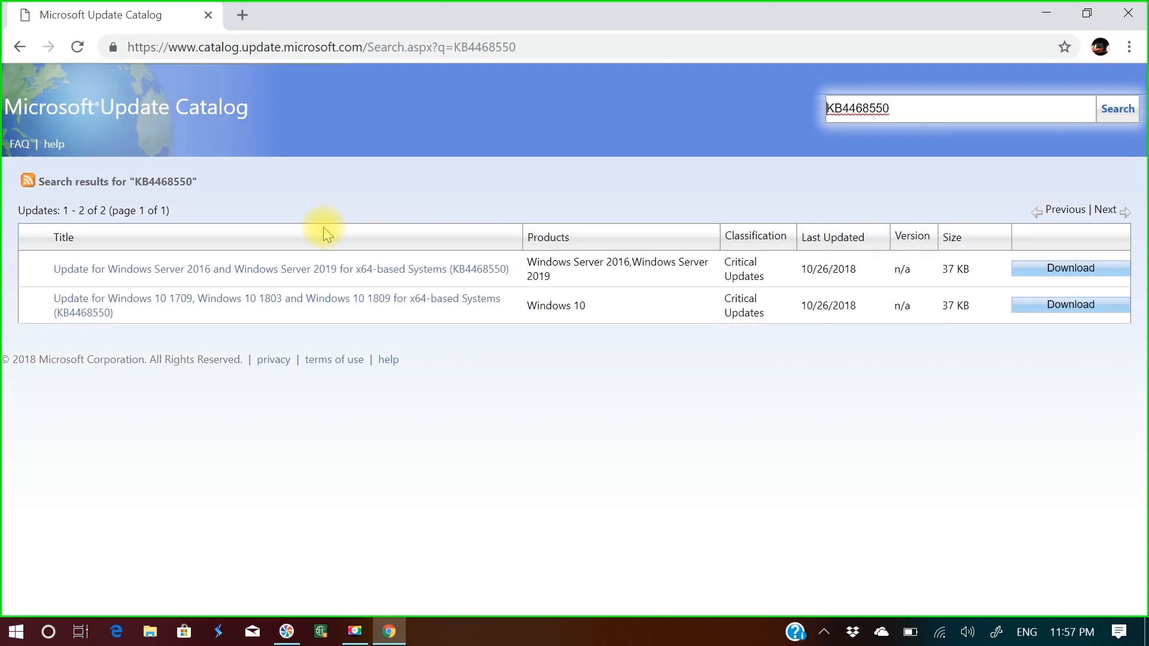
{"action": "mouse_move", "coordinate": [316, 269]}
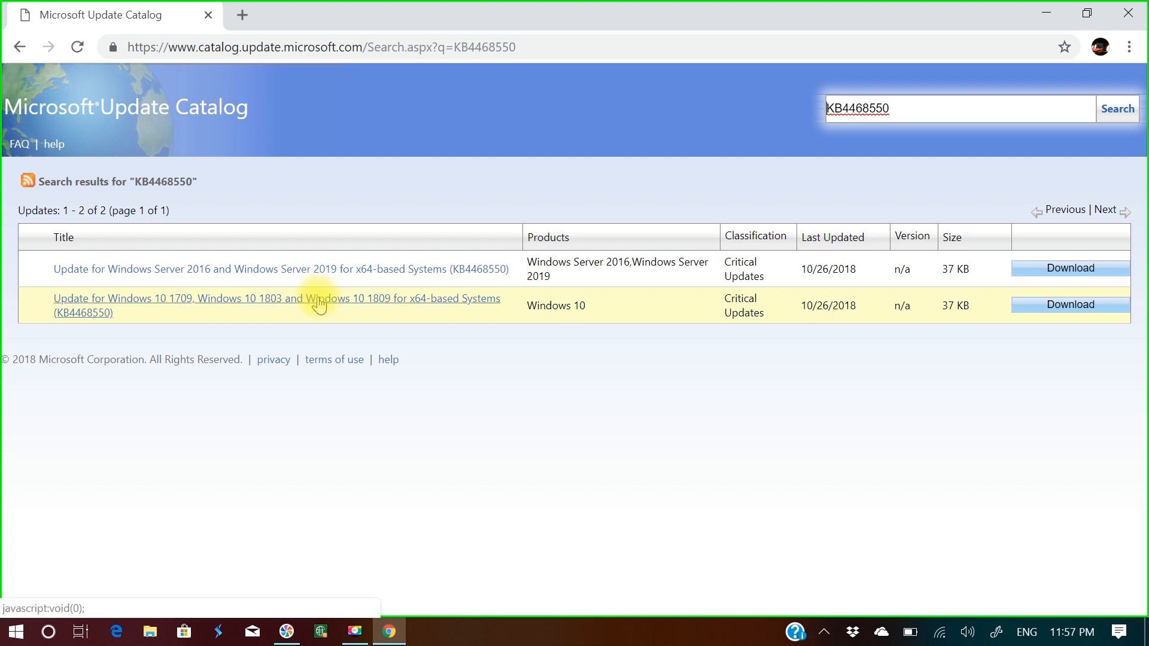
{"action": "mouse_move", "coordinate": [343, 306]}
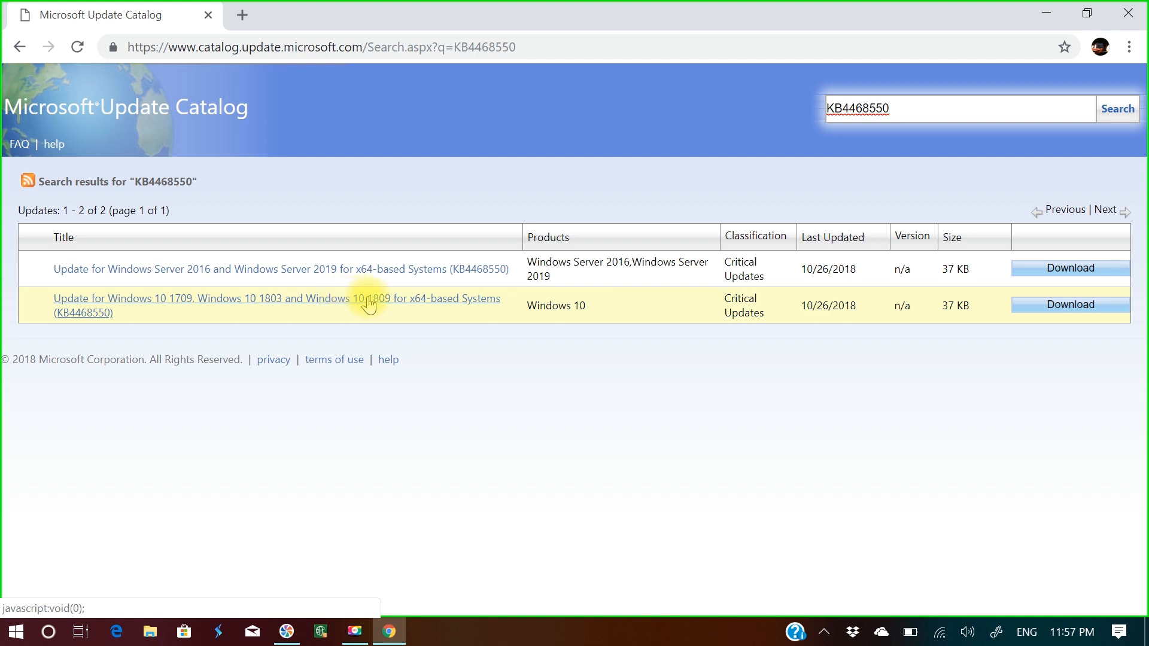
{"action": "mouse_move", "coordinate": [451, 303]}
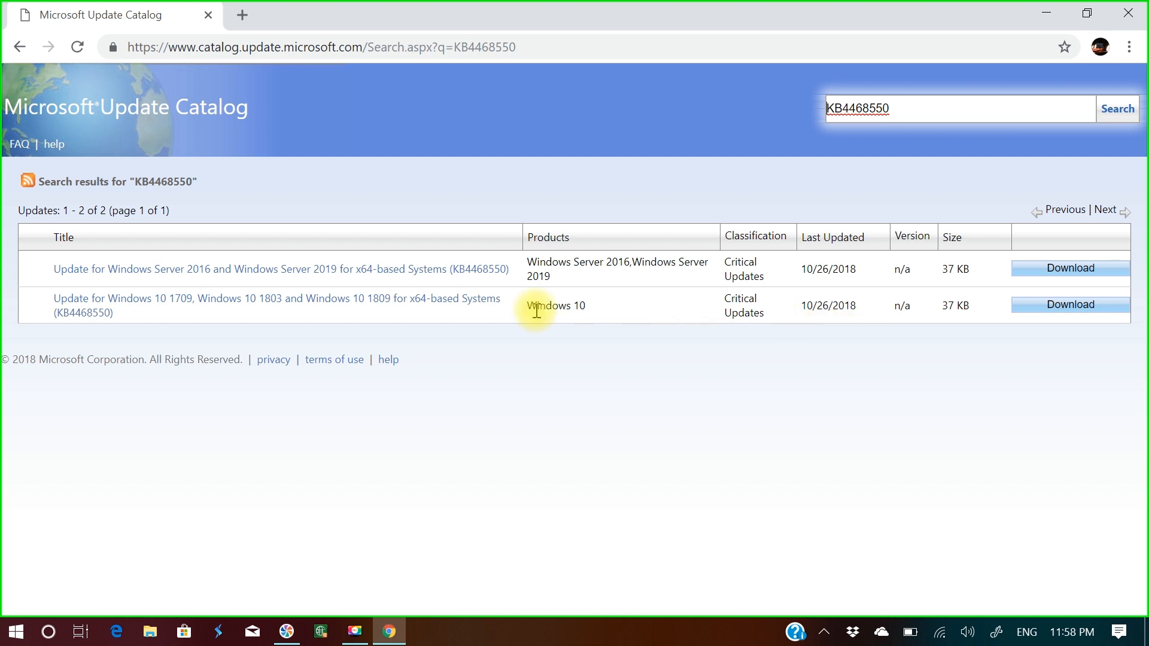
{"action": "mouse_move", "coordinate": [183, 298]}
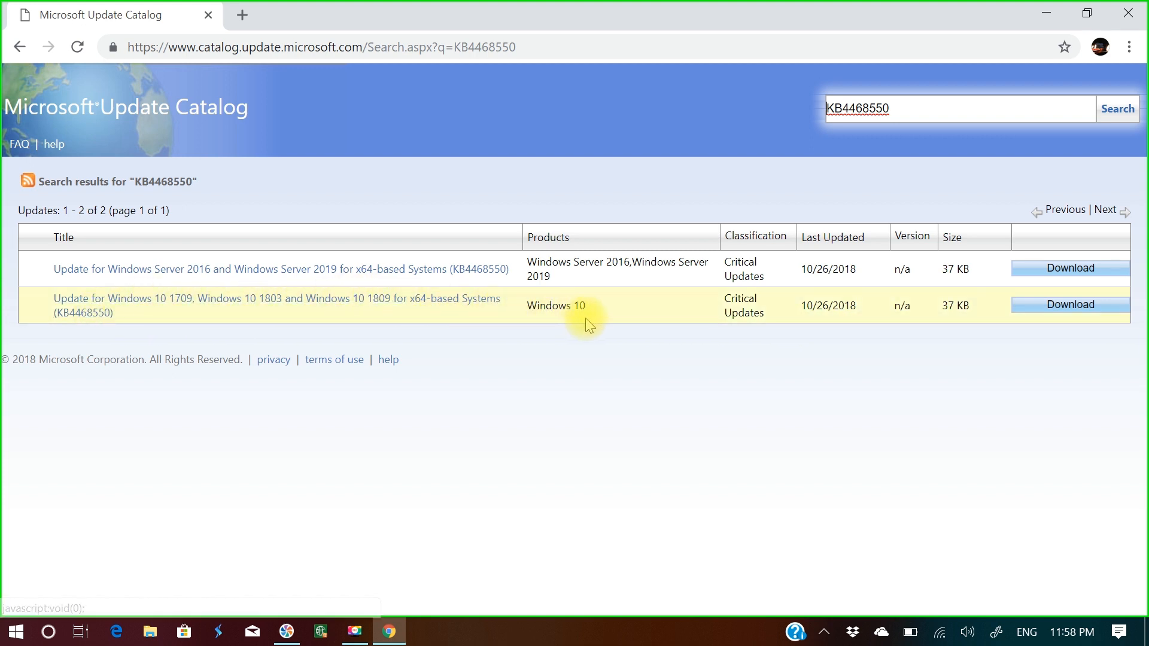
{"action": "mouse_move", "coordinate": [968, 302]}
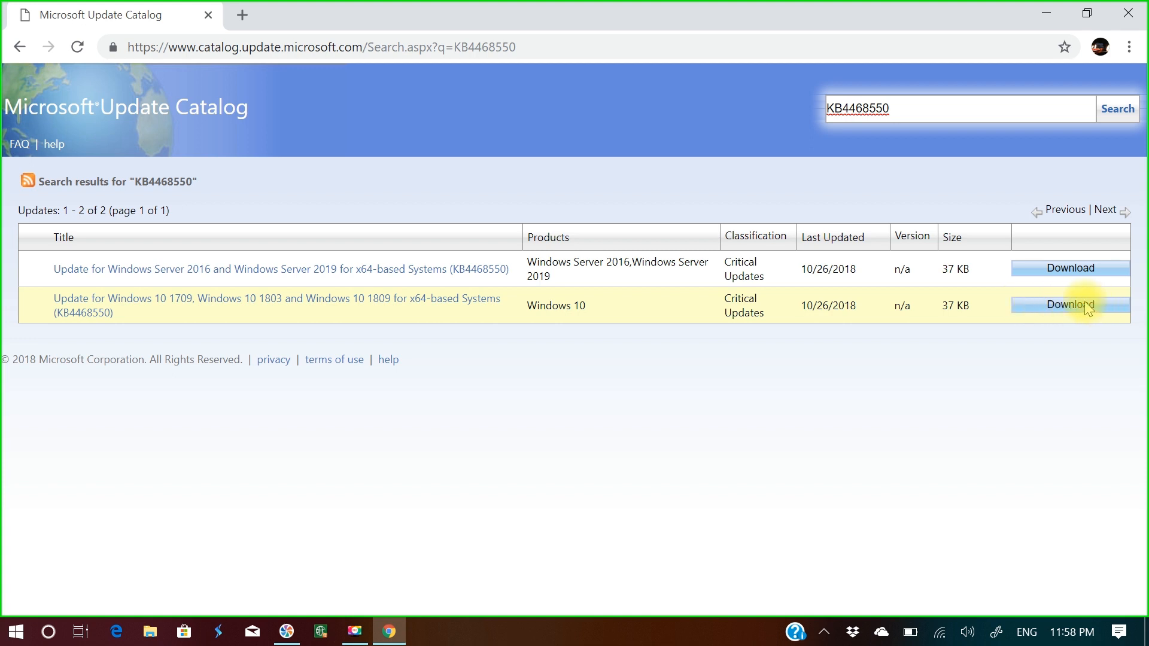
Start the download for the Windows 10 1709/1803/1809 x64 KB4468550 update
{"action": "left_click", "coordinate": [1069, 304]}
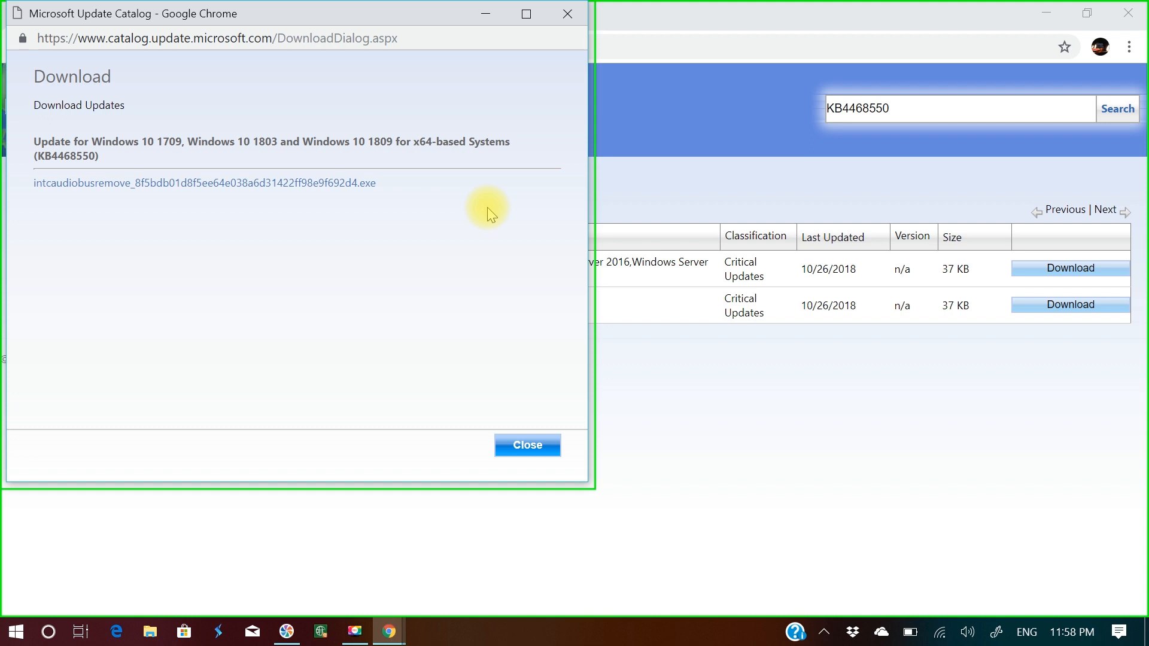
{"action": "mouse_move", "coordinate": [394, 202]}
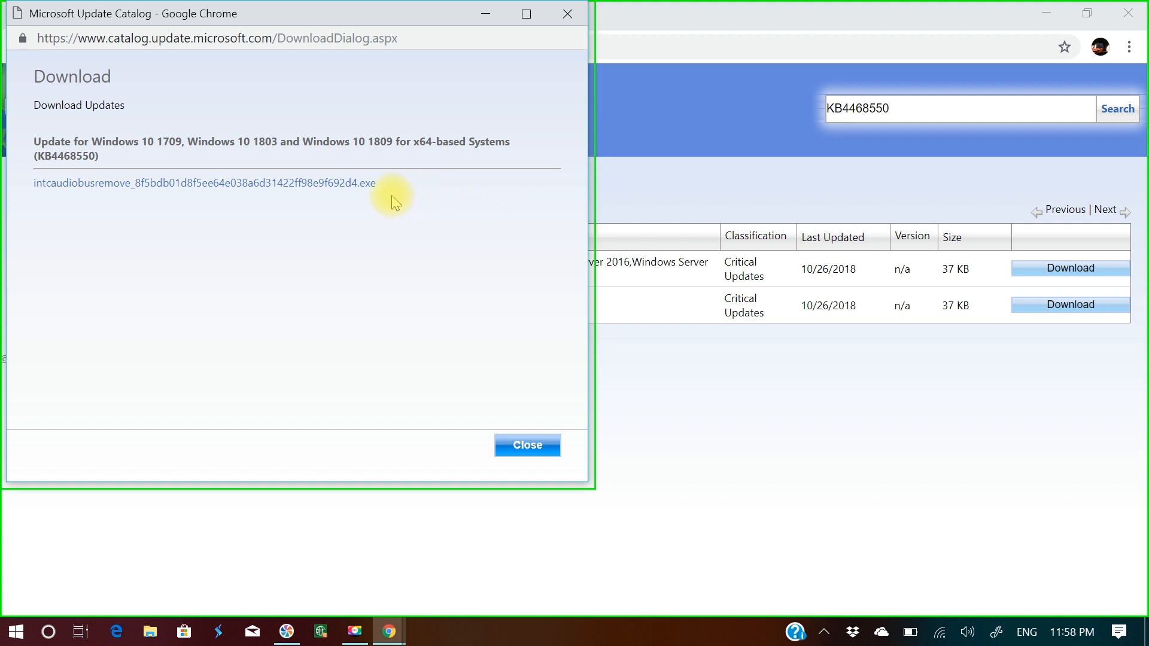
{"action": "mouse_move", "coordinate": [145, 217]}
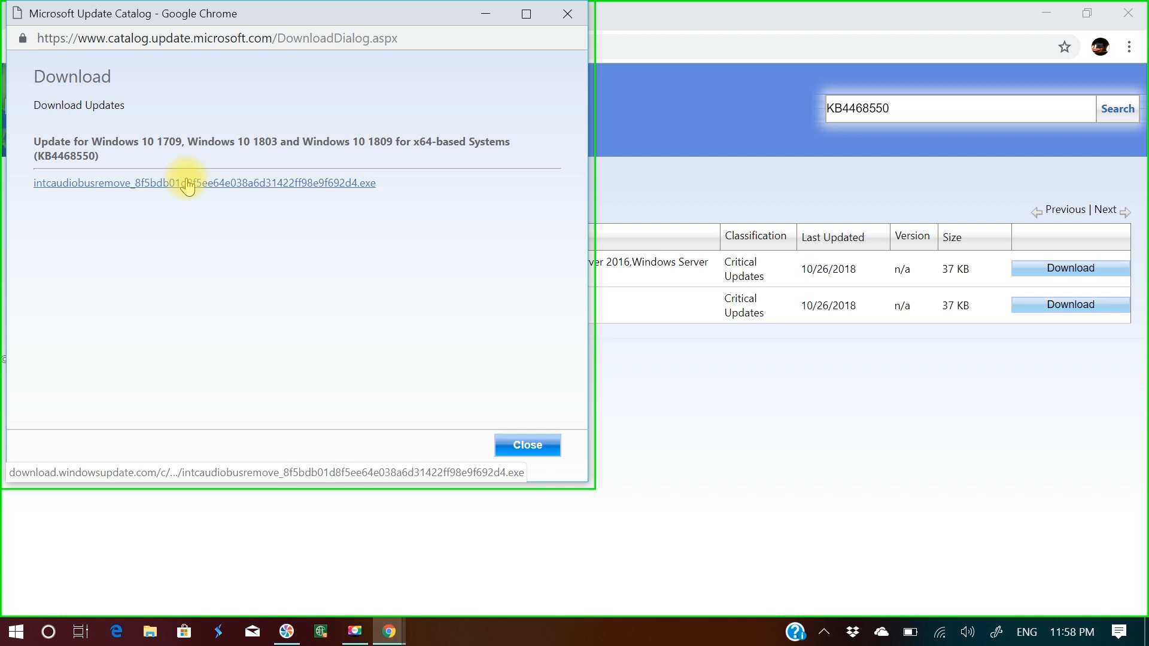
Download the intcaudiobusremove .exe installer and dismiss the download window
{"action": "left_click", "coordinate": [203, 183]}
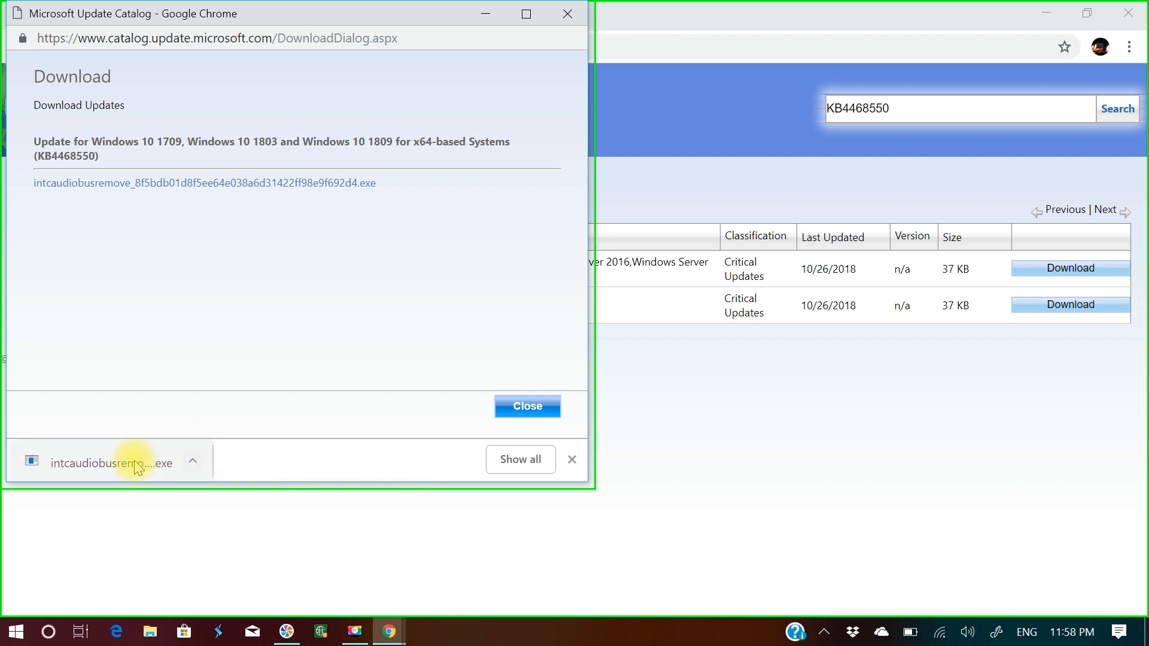
{"action": "mouse_move", "coordinate": [110, 462]}
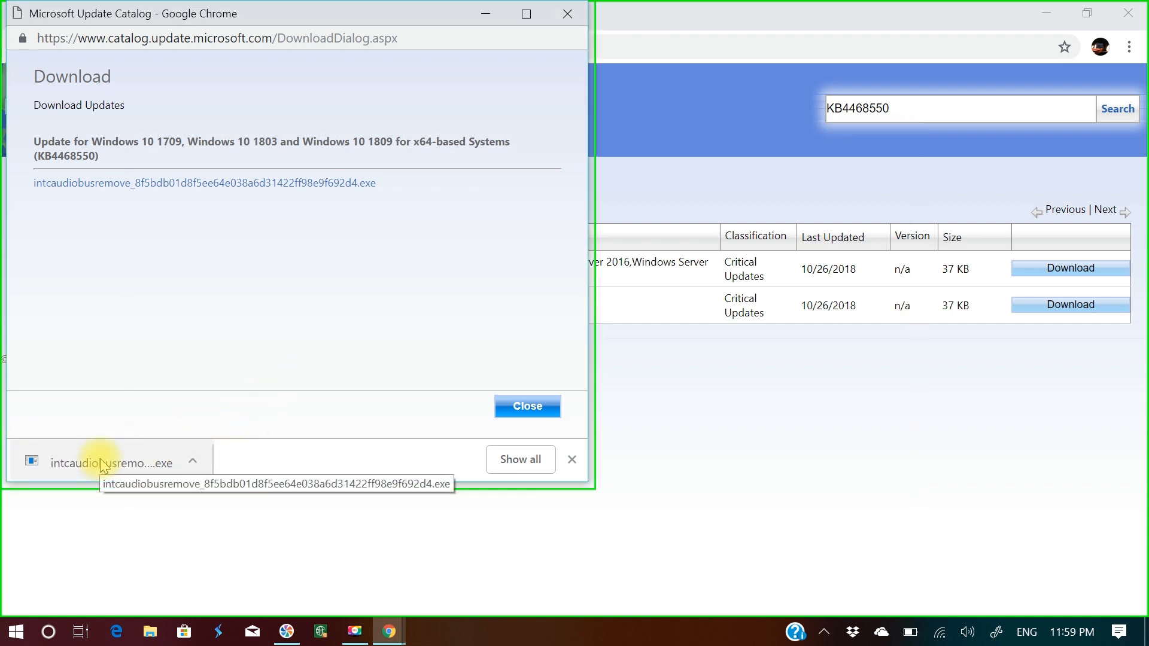
{"action": "mouse_move", "coordinate": [229, 360]}
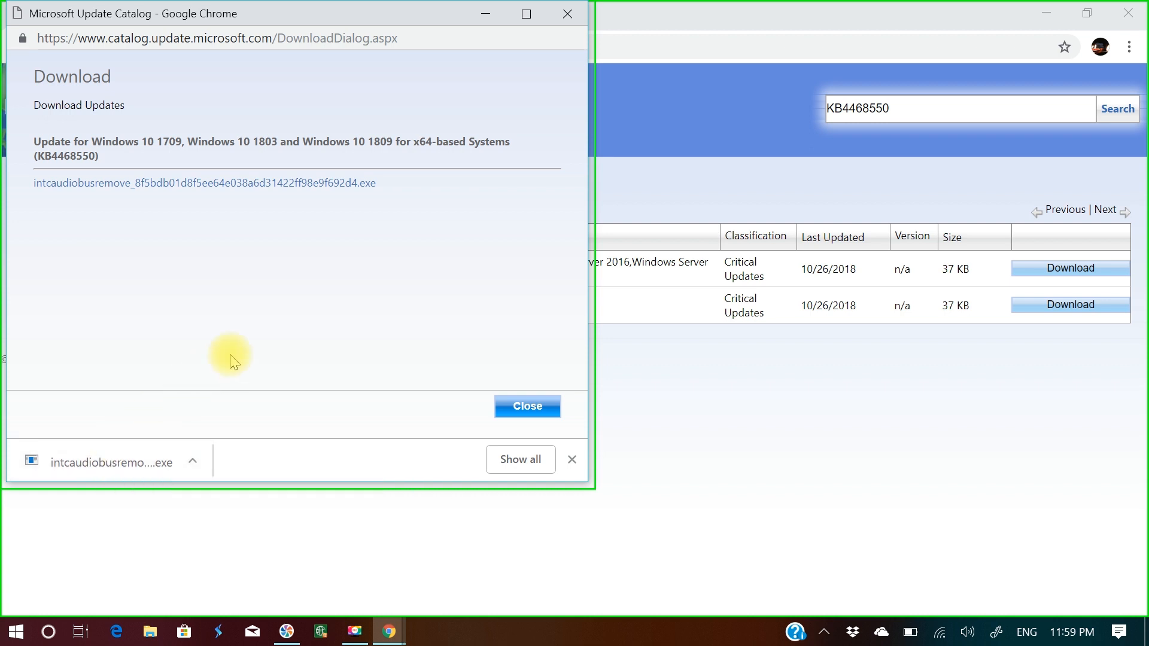
{"action": "mouse_move", "coordinate": [168, 462]}
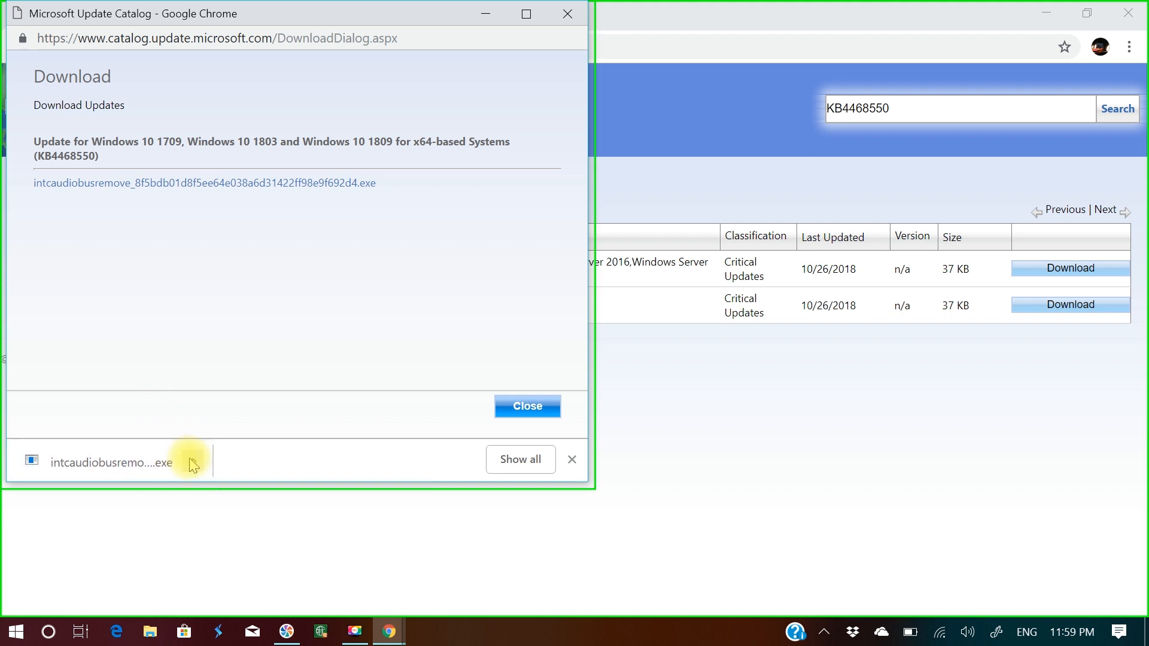
{"action": "left_click", "coordinate": [191, 462]}
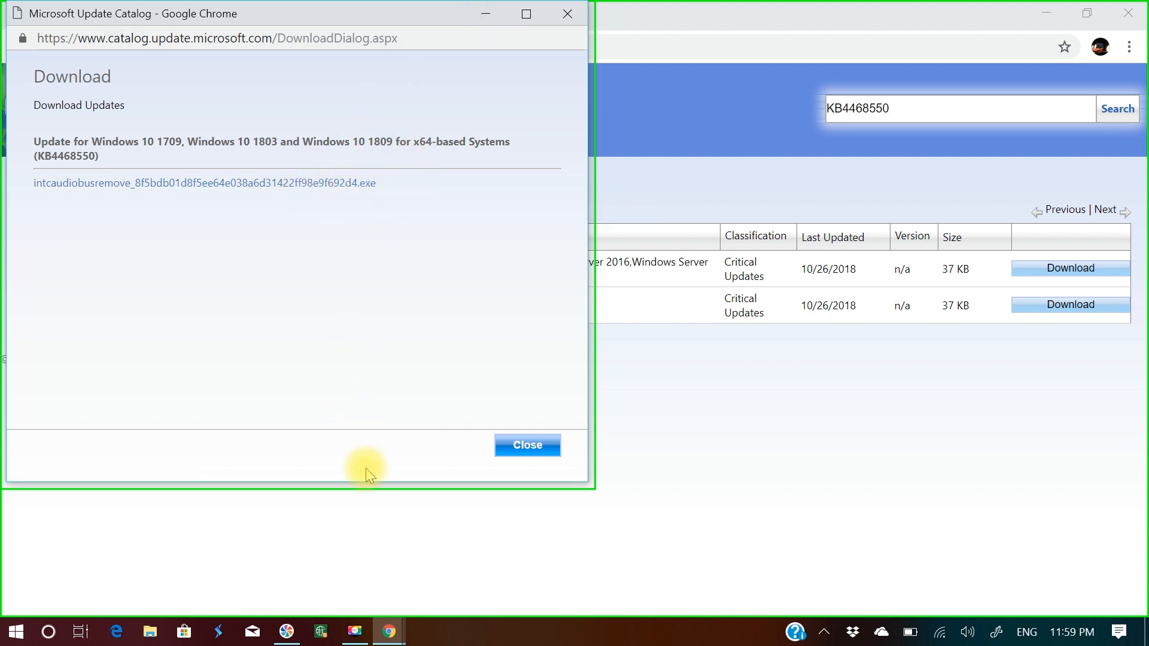
{"action": "mouse_move", "coordinate": [393, 386]}
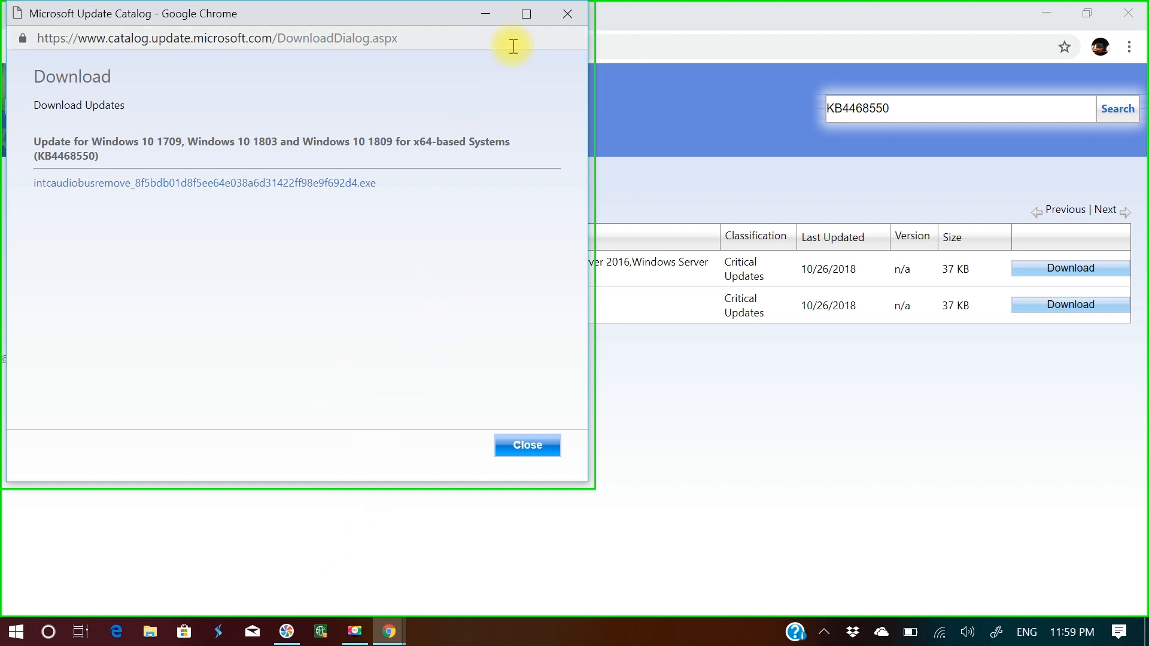
{"action": "left_click", "coordinate": [527, 445]}
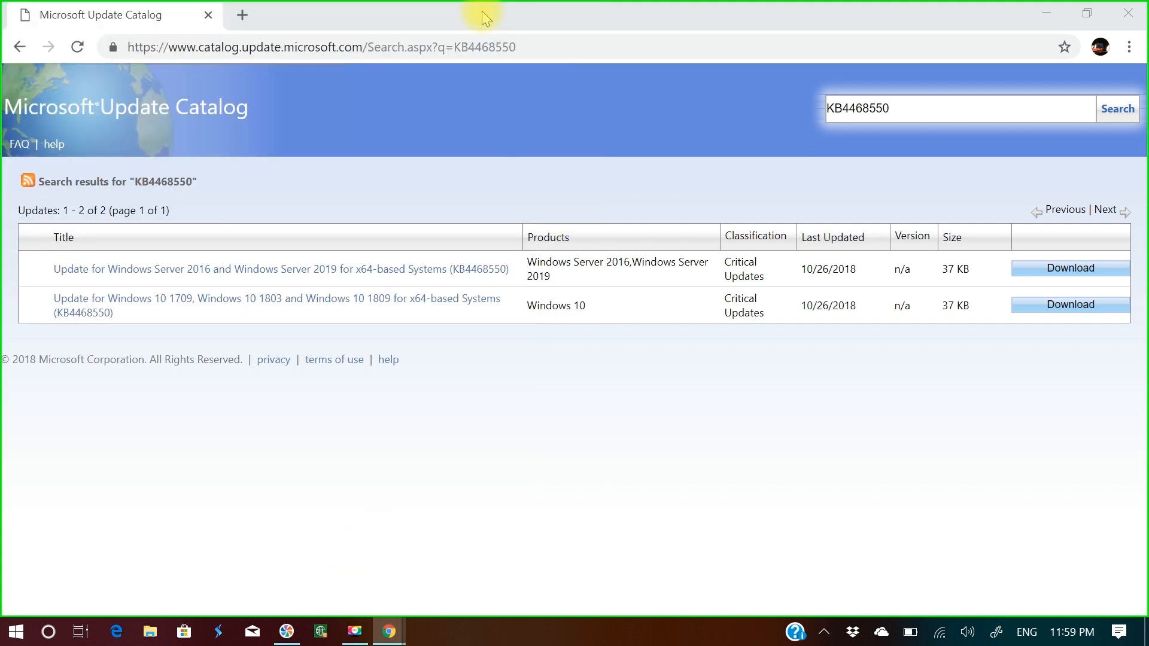
{"action": "mouse_move", "coordinate": [1046, 18]}
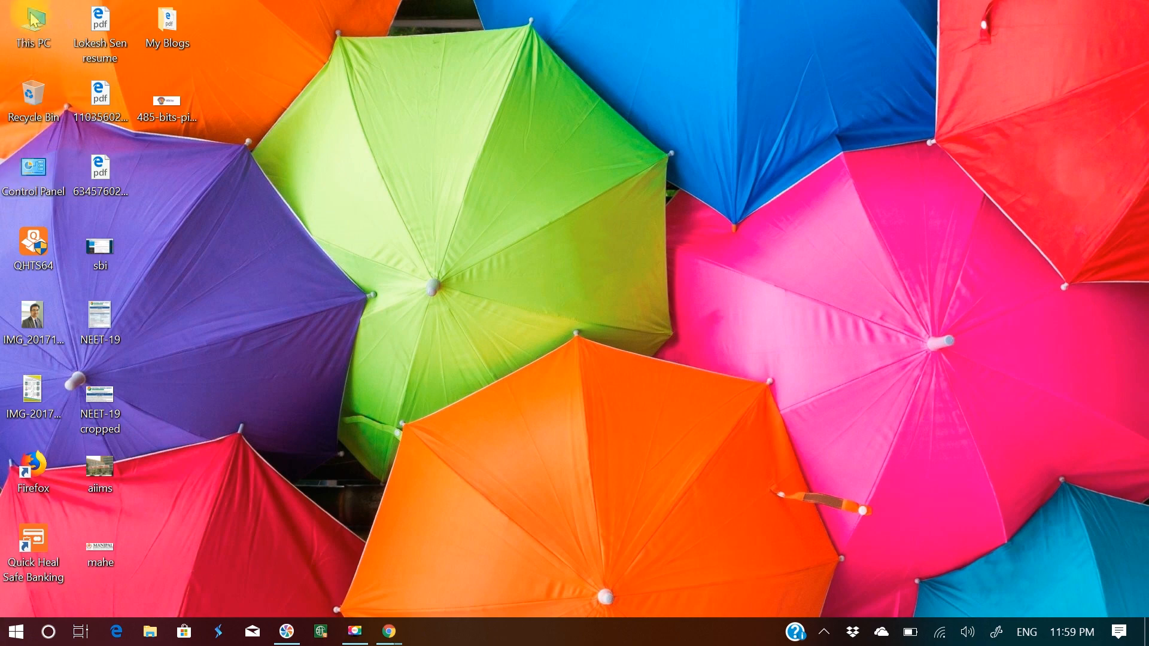
Bring up This PC in File Explorer from the desktop icon
{"action": "double_click", "coordinate": [32, 25]}
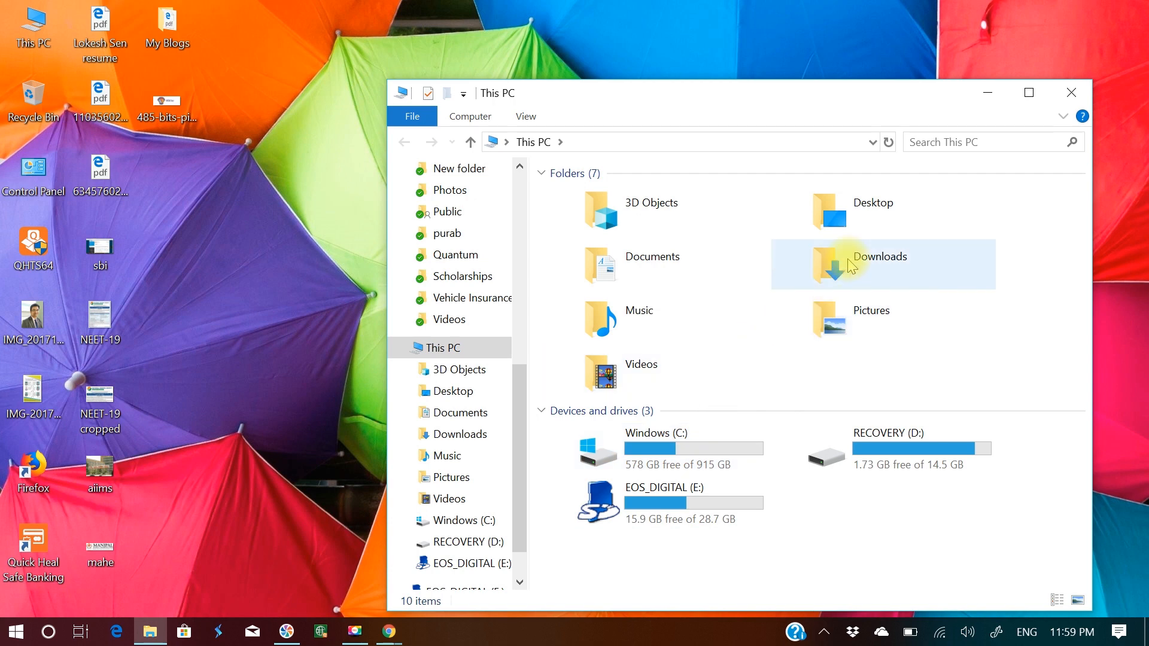
Copy the intcaudiobusremove .exe from the Downloads folder
{"action": "double_click", "coordinate": [879, 256]}
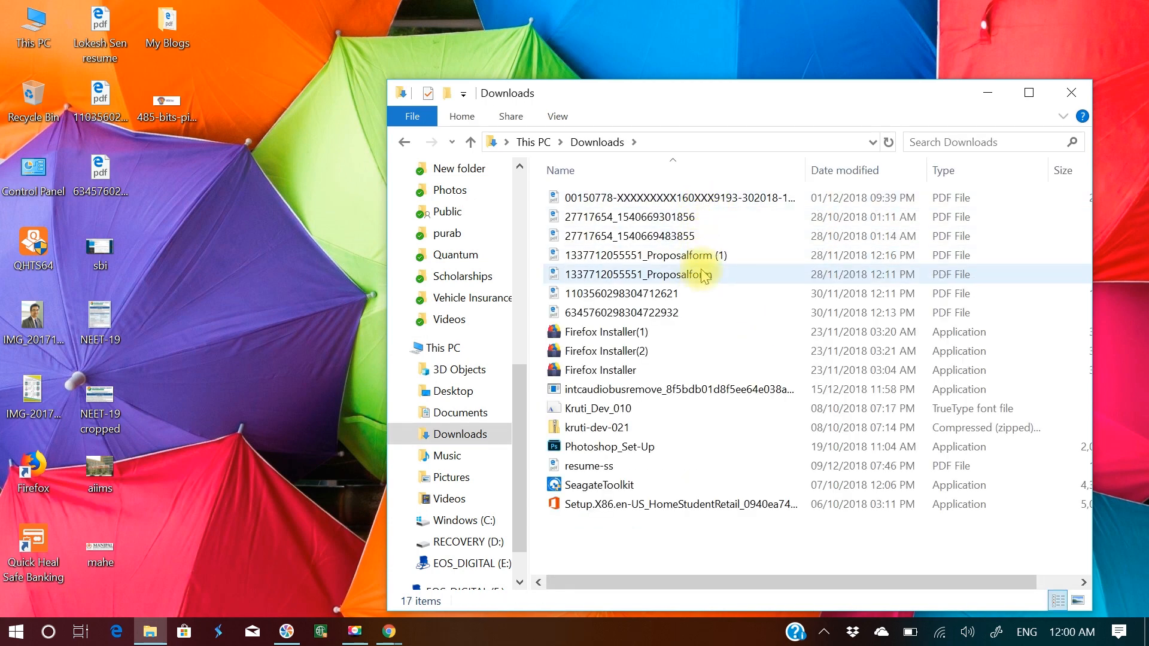
{"action": "left_click", "coordinate": [680, 389]}
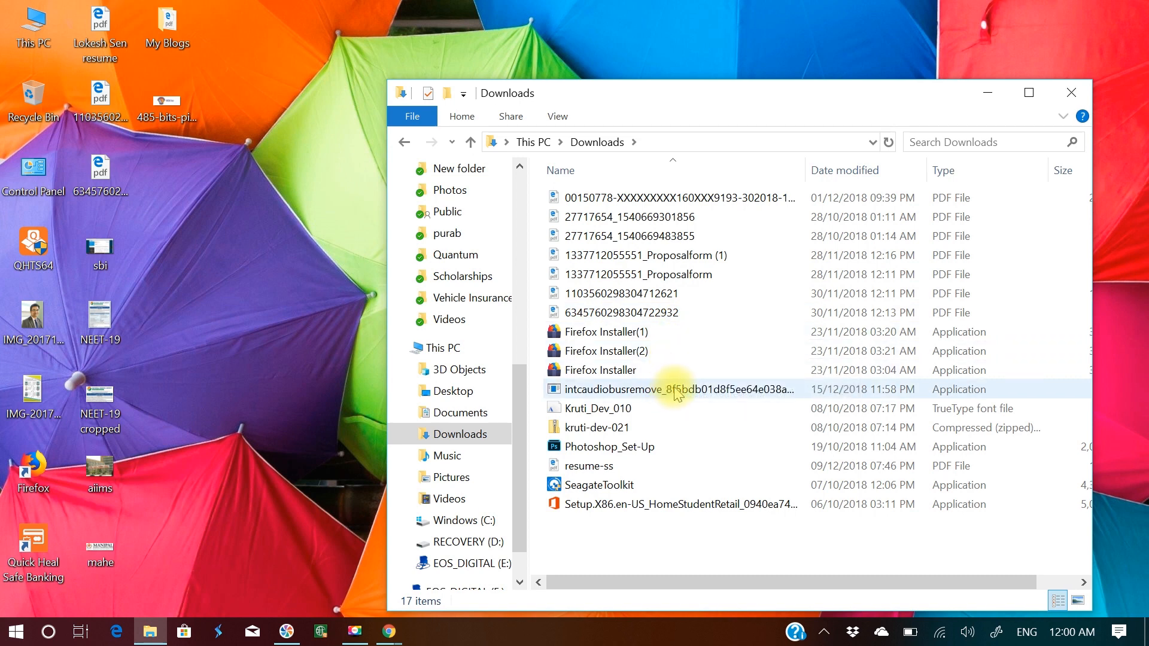
{"action": "mouse_move", "coordinate": [677, 389]}
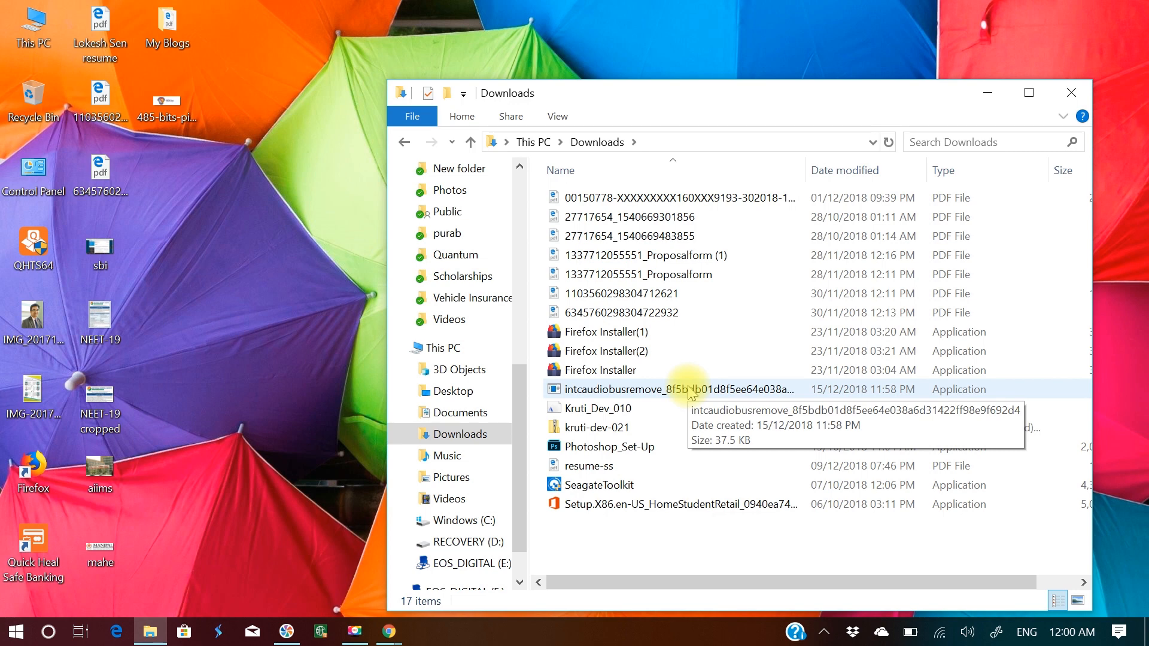
{"action": "left_click", "coordinate": [659, 389]}
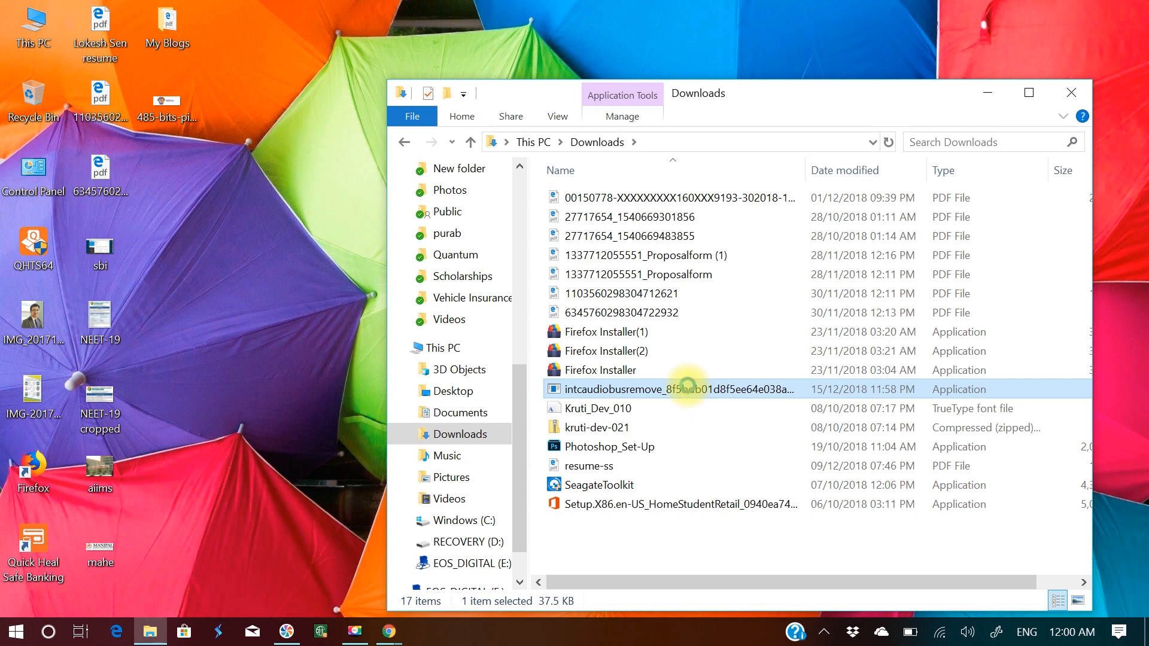
{"action": "right_click", "coordinate": [681, 389]}
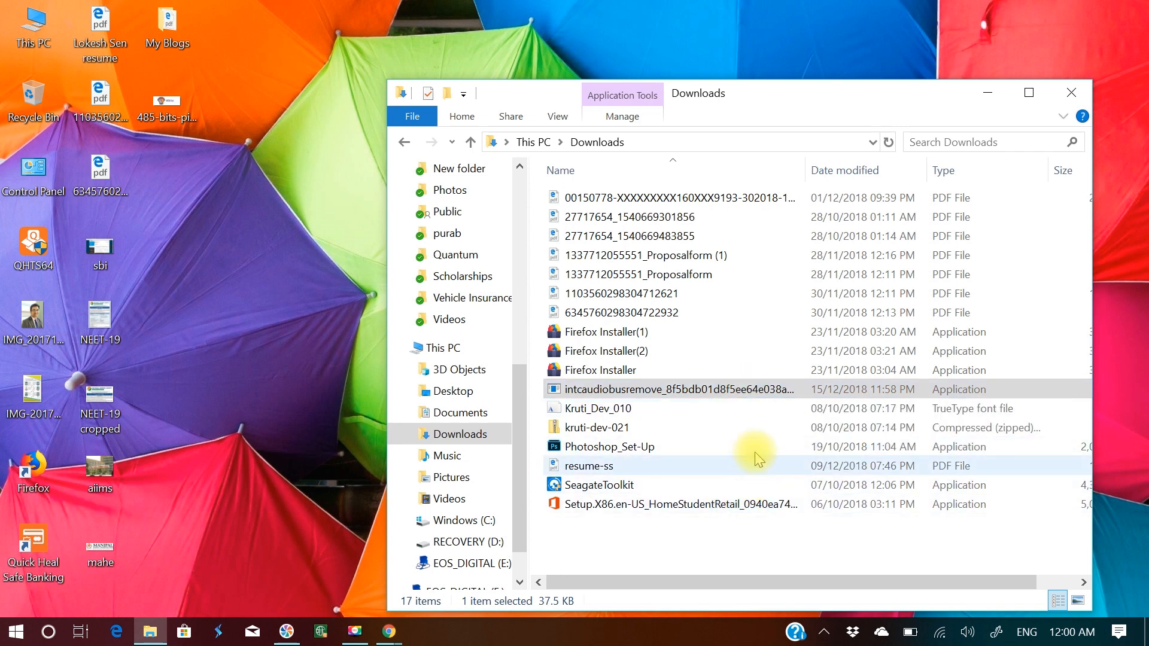
{"action": "left_click", "coordinate": [741, 389]}
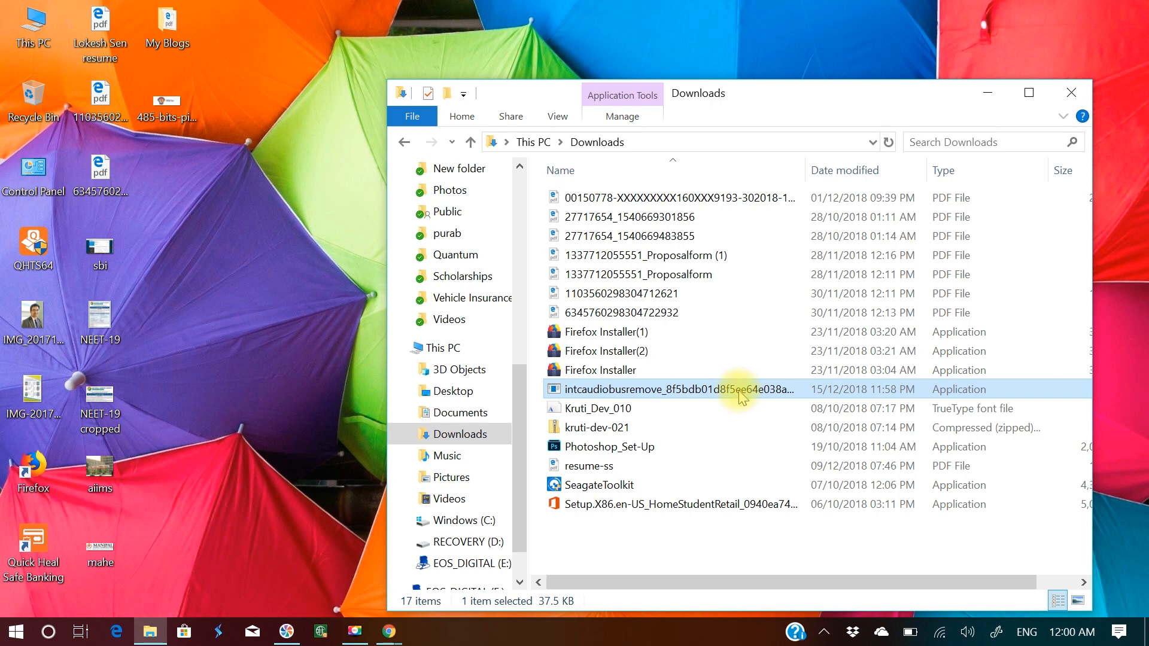
{"action": "mouse_move", "coordinate": [744, 389]}
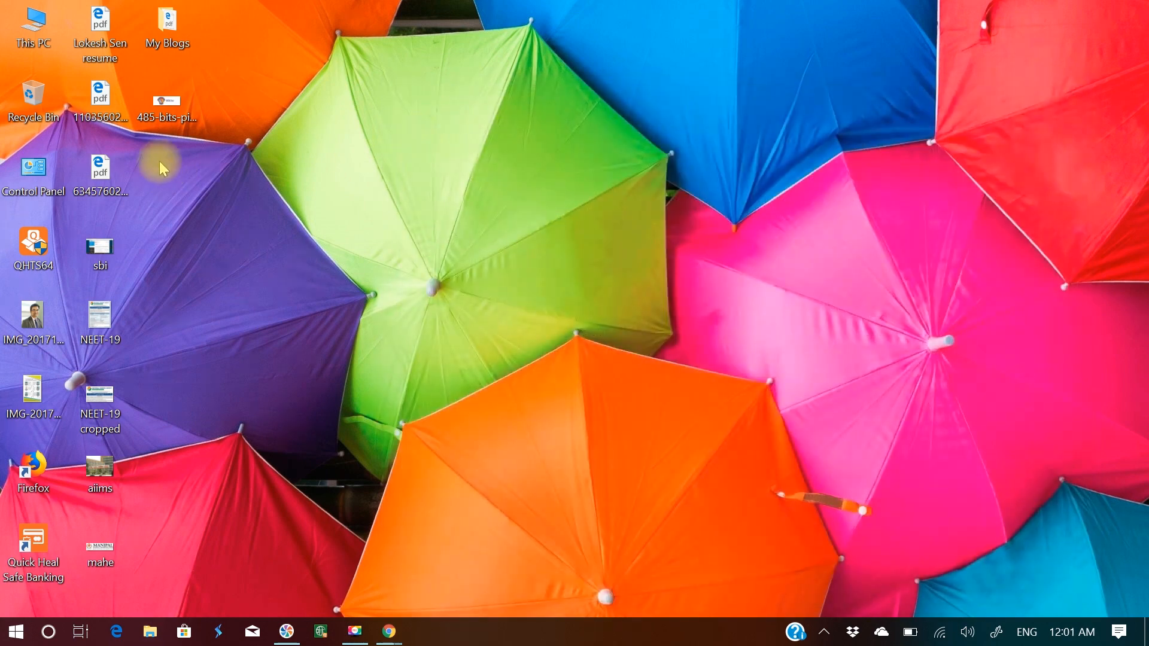
Paste the intcaudiobusremove tool onto the desktop and close the Chrome download window and browser
{"action": "right_click", "coordinate": [161, 167]}
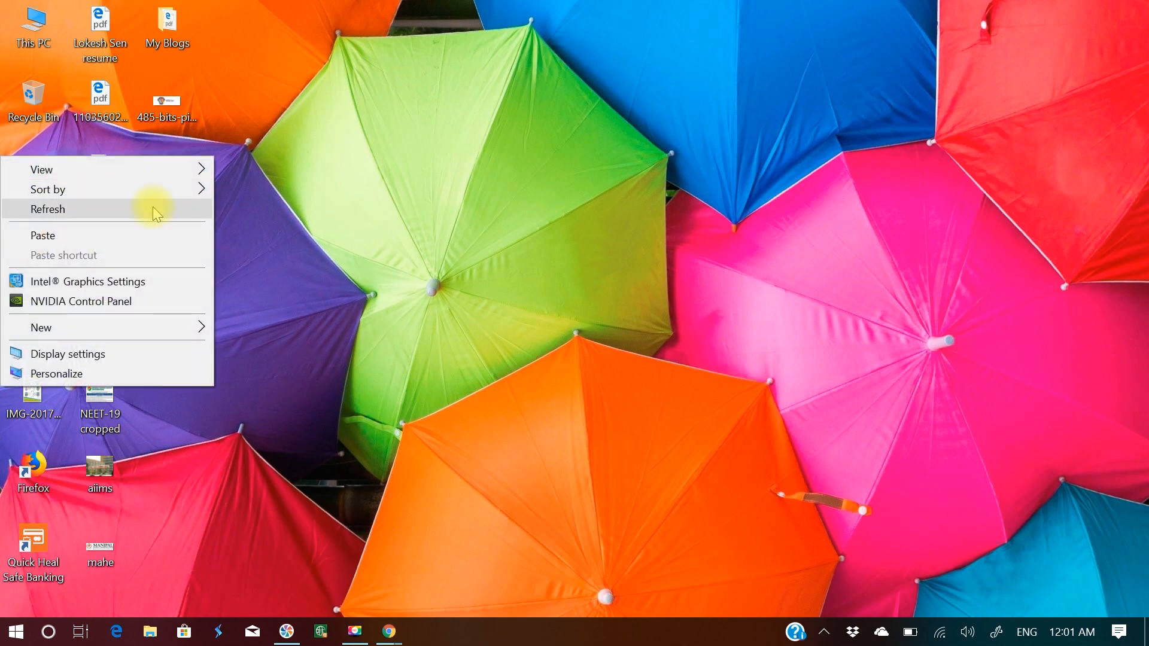
{"action": "left_click", "coordinate": [47, 208]}
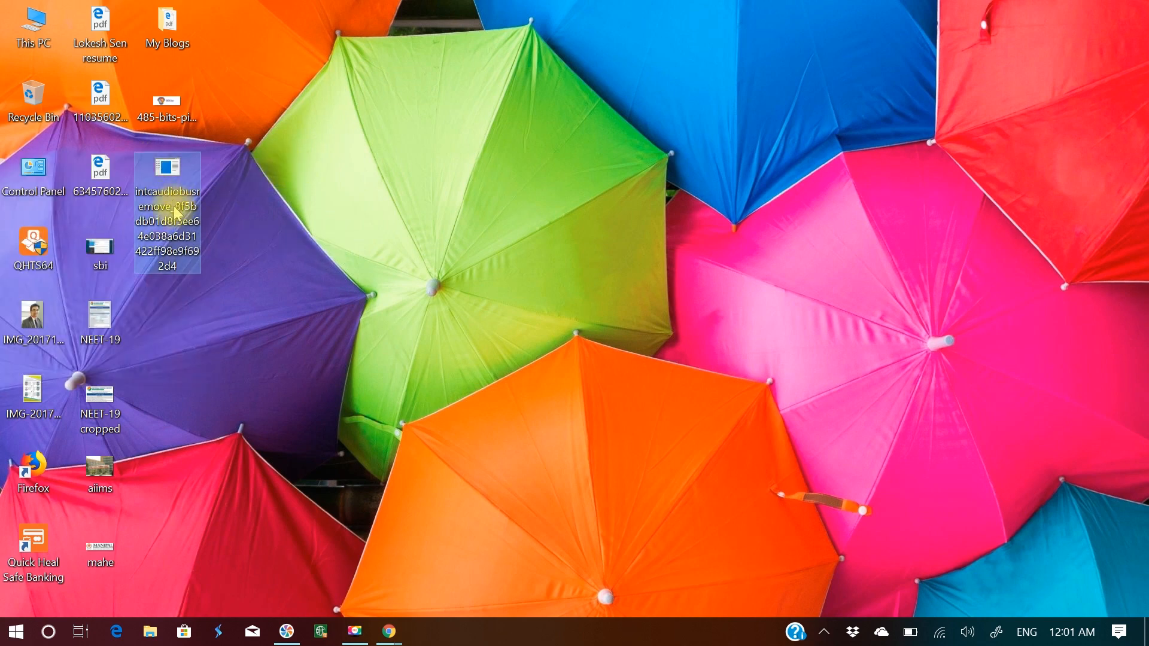
{"action": "right_click", "coordinate": [167, 176]}
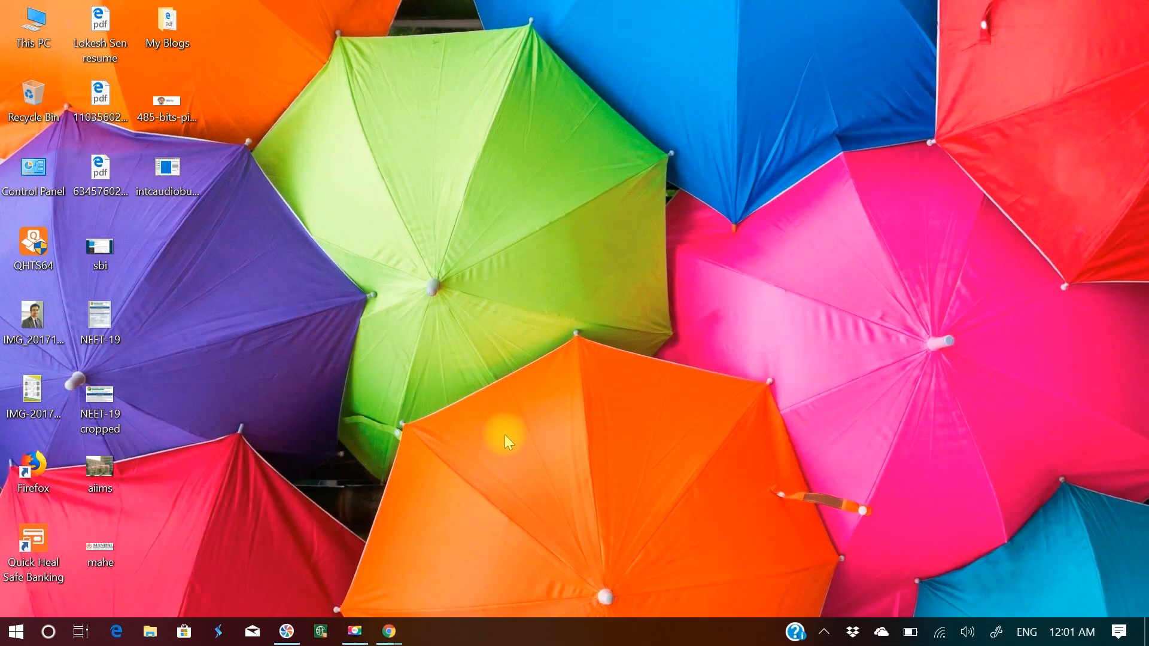
{"action": "mouse_move", "coordinate": [414, 623]}
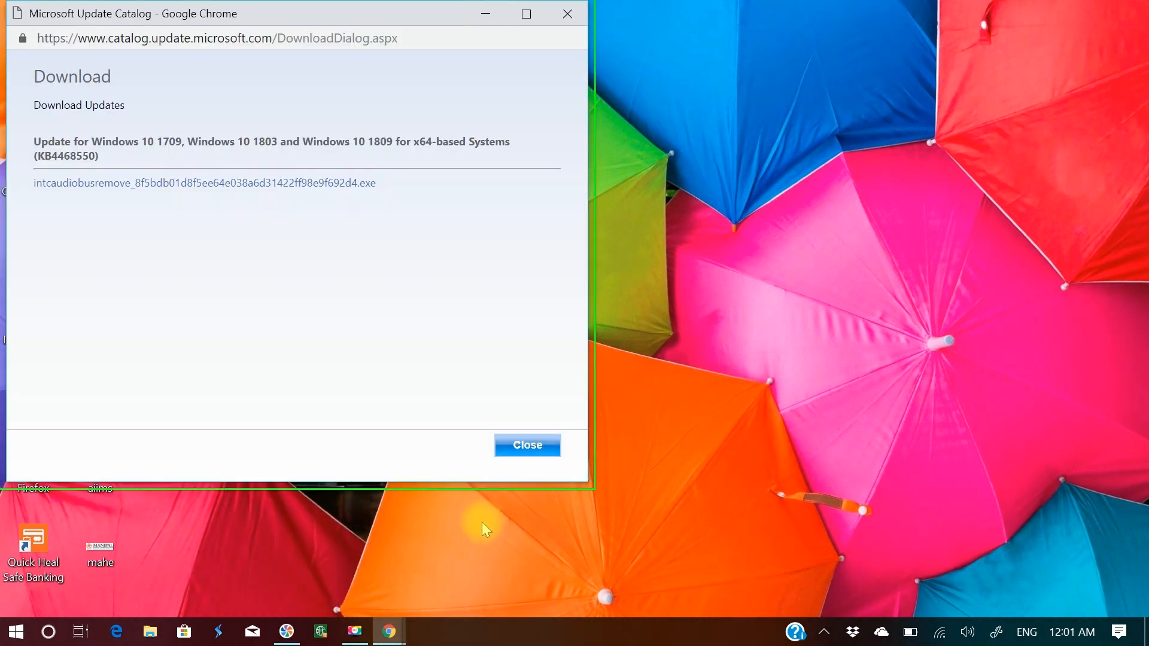
{"action": "left_click", "coordinate": [526, 445]}
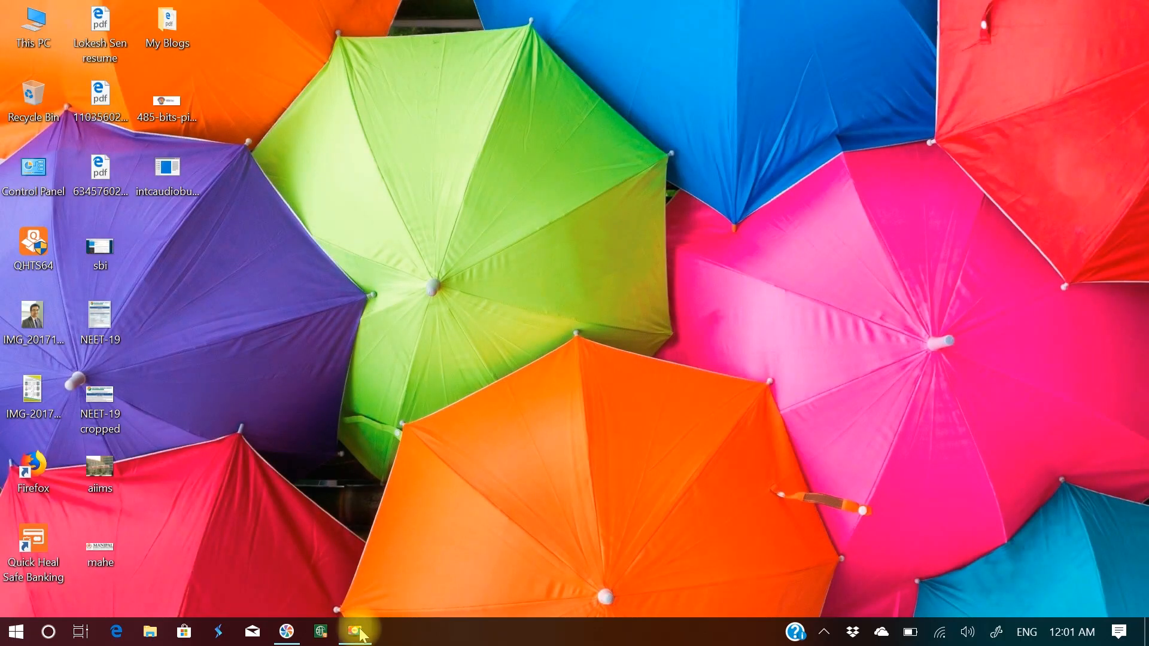
{"action": "left_click", "coordinate": [355, 630]}
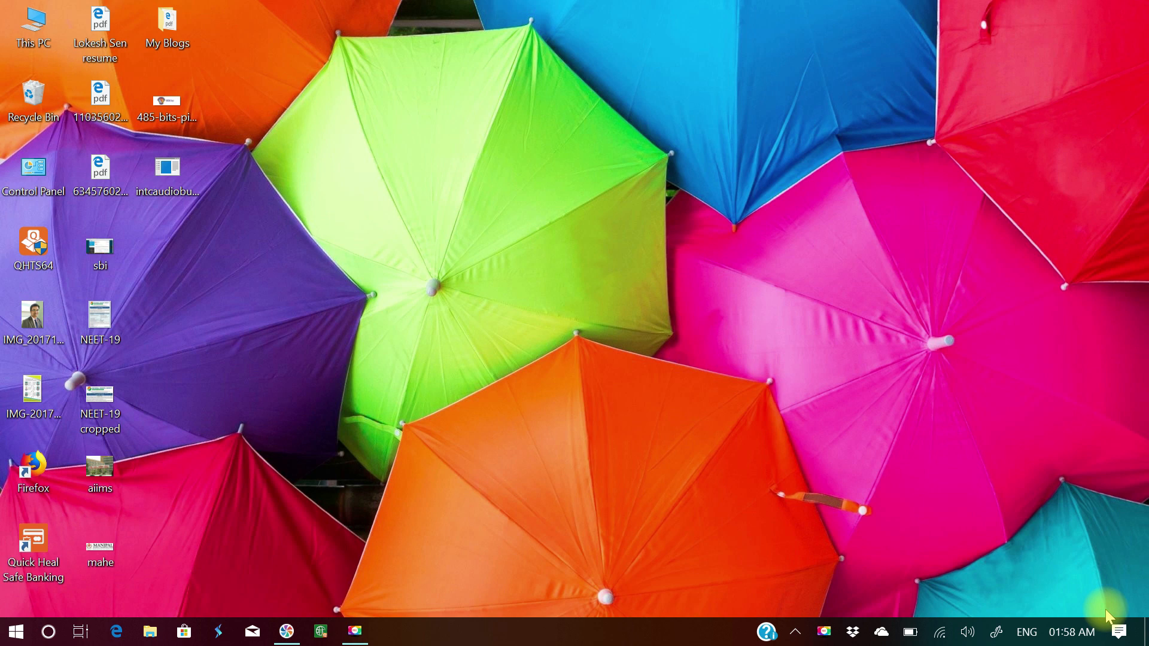
{"action": "mouse_move", "coordinate": [981, 610]}
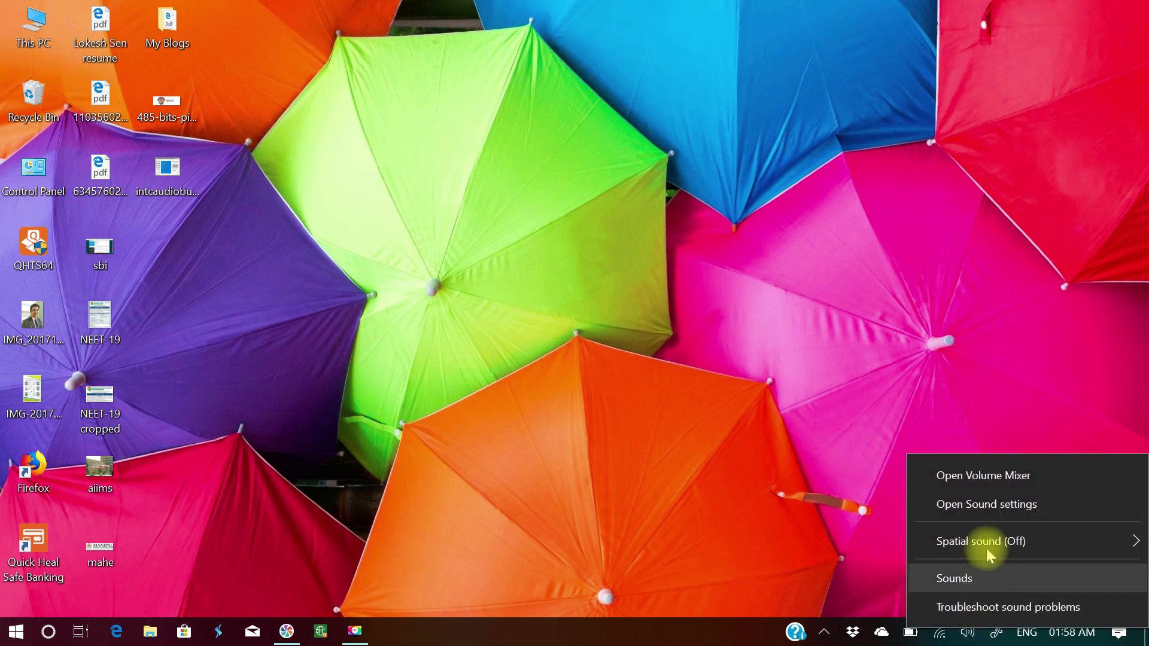
{"action": "mouse_move", "coordinate": [994, 507]}
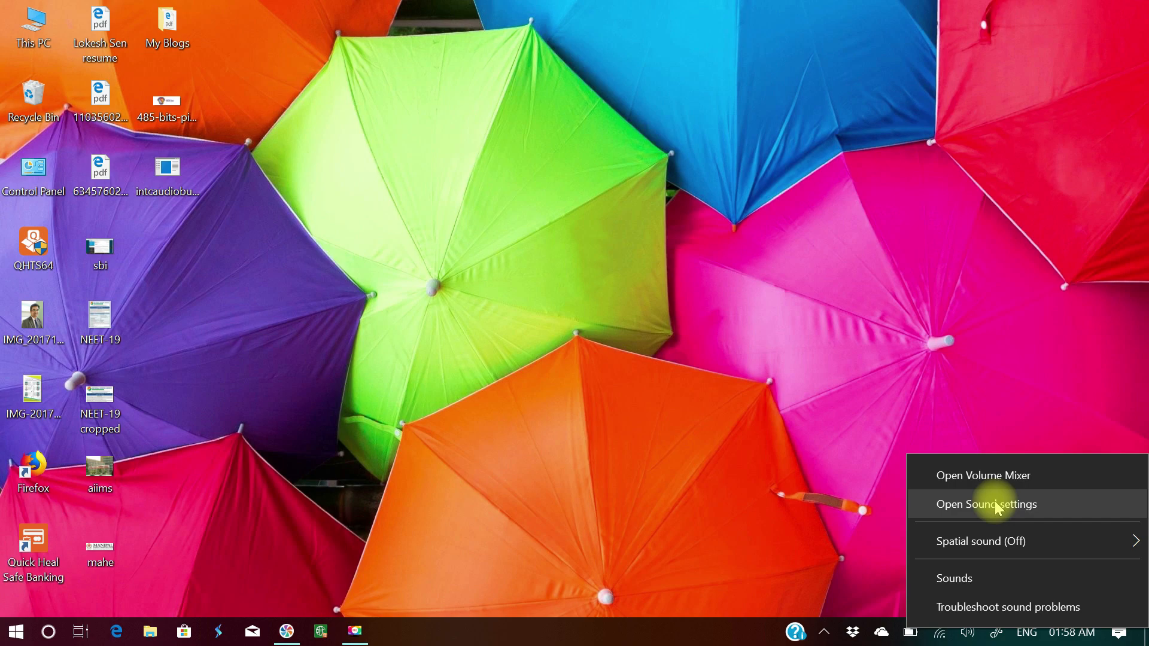
Bring up the Sound settings page from the system tray speaker menu
{"action": "left_click", "coordinate": [985, 504]}
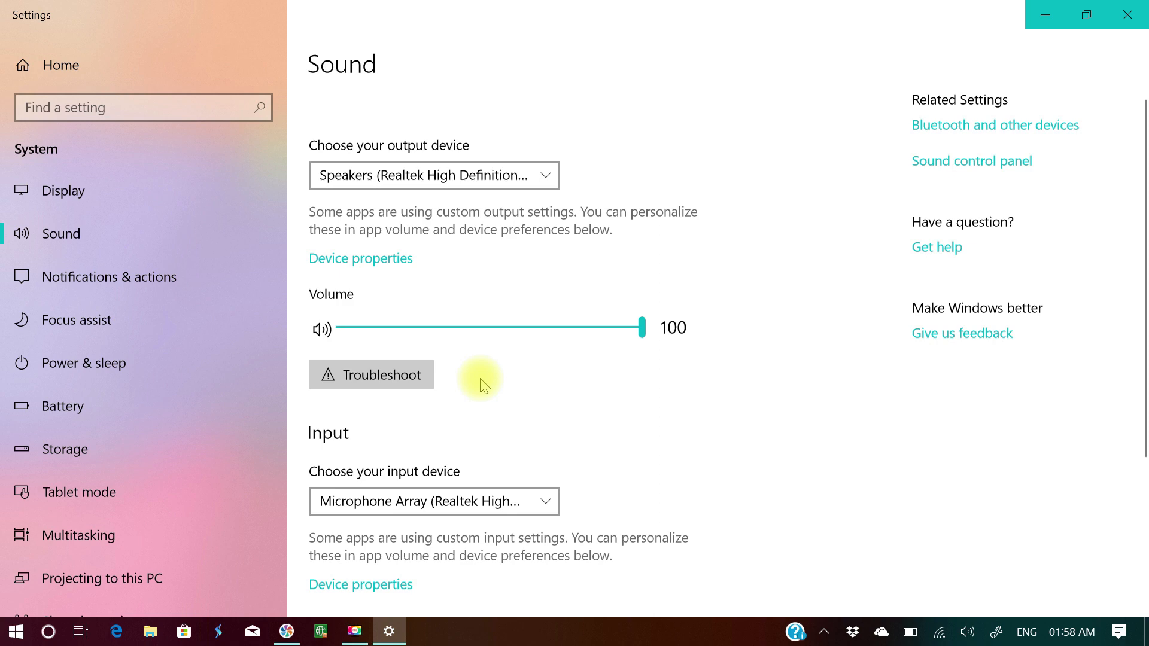
{"action": "scroll", "scroll_direction": "down", "scroll_amount": 3}
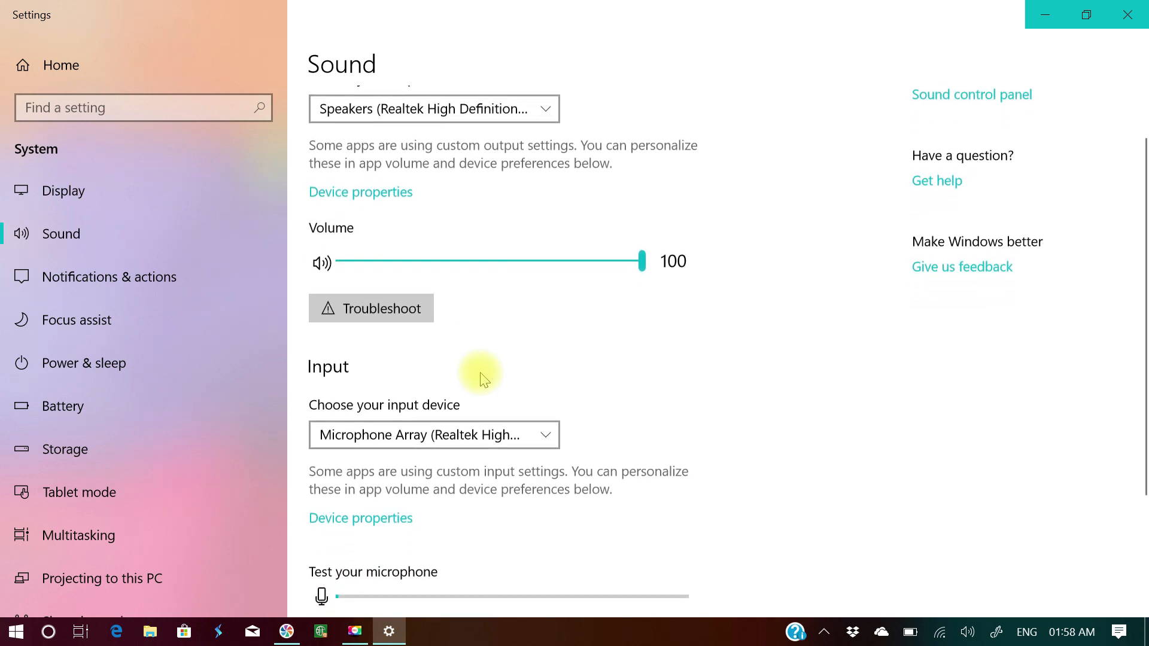
{"action": "scroll", "scroll_direction": "down", "scroll_amount": 3}
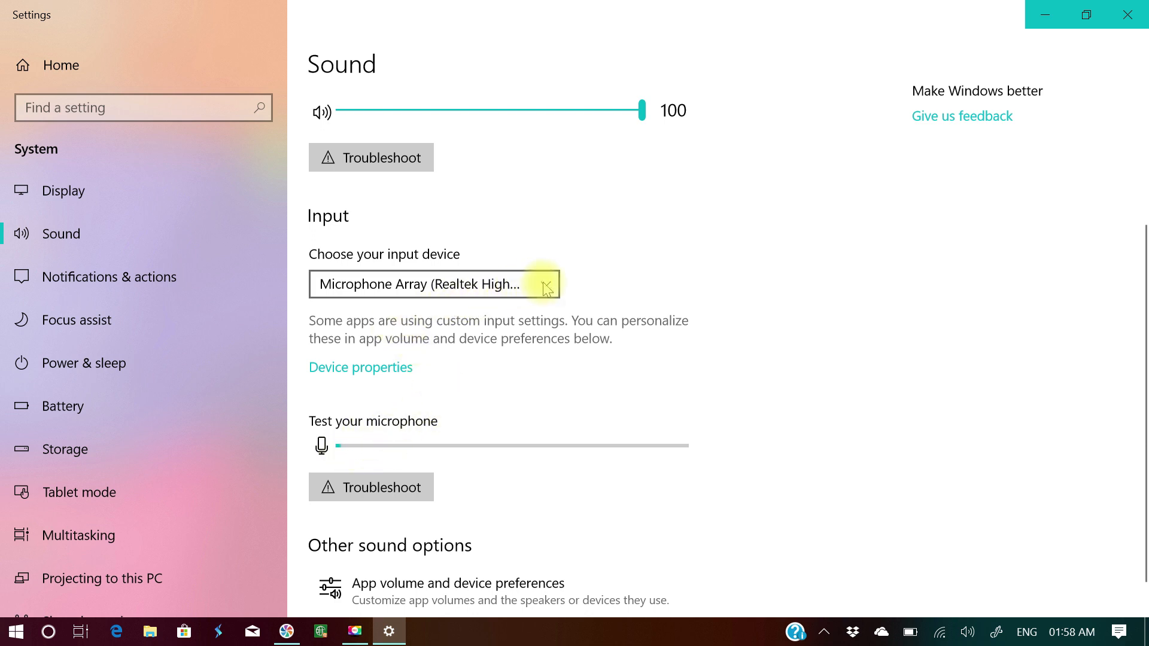
{"action": "left_click", "coordinate": [433, 284]}
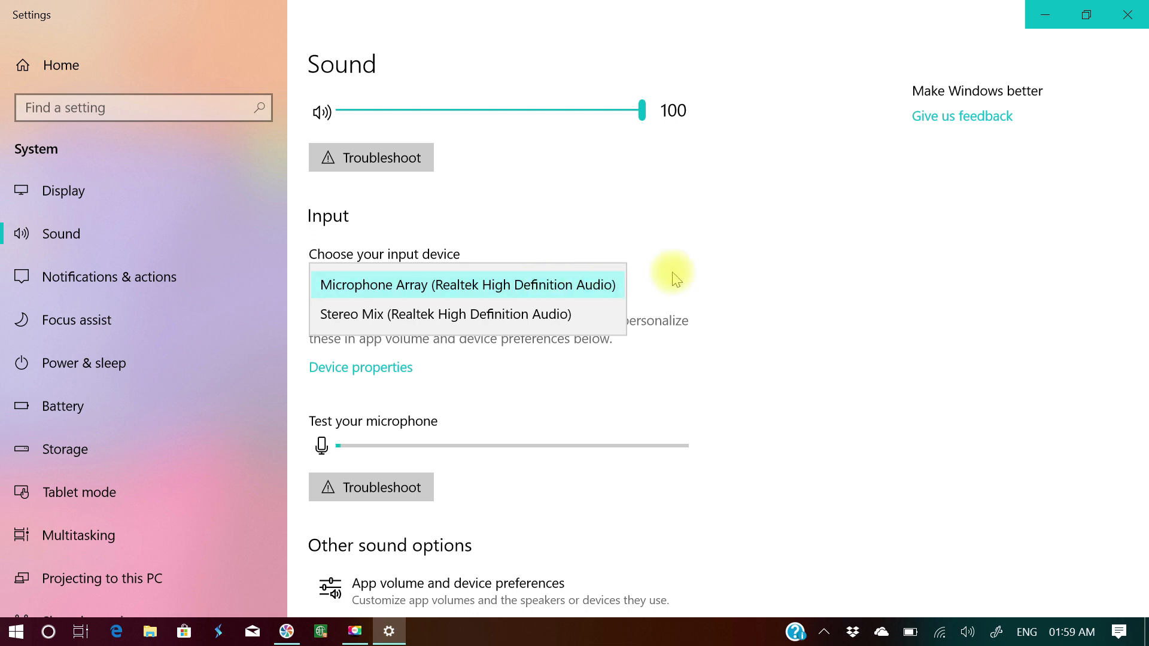
{"action": "left_click", "coordinate": [466, 285]}
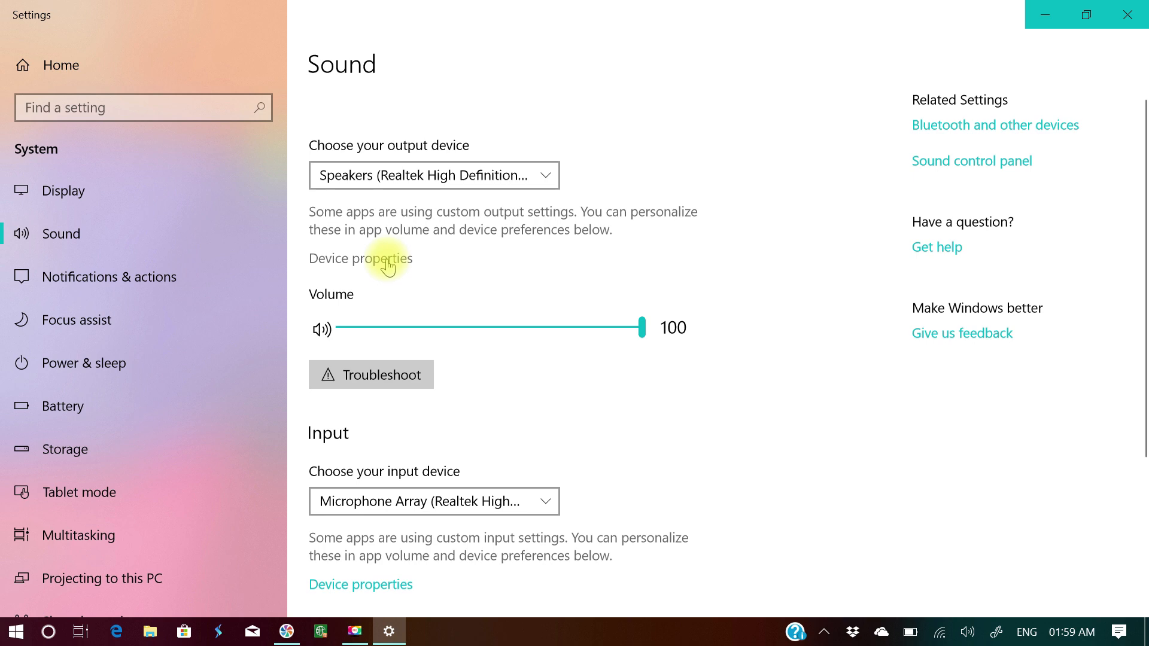
{"action": "left_click", "coordinate": [360, 258]}
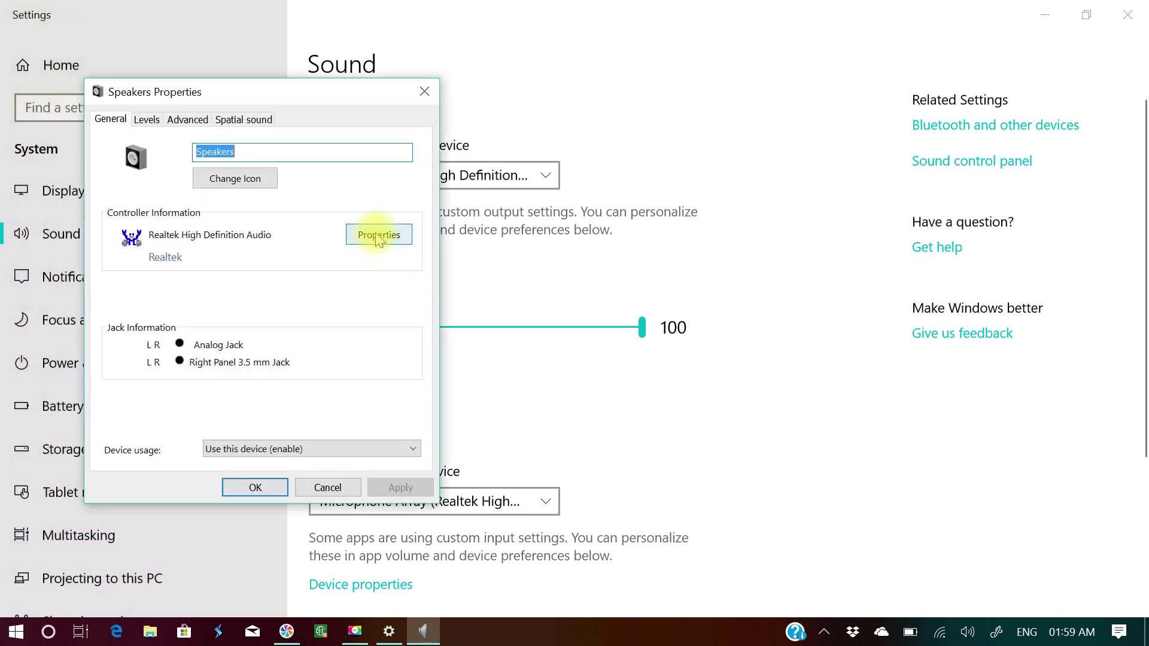
{"action": "left_click", "coordinate": [378, 235]}
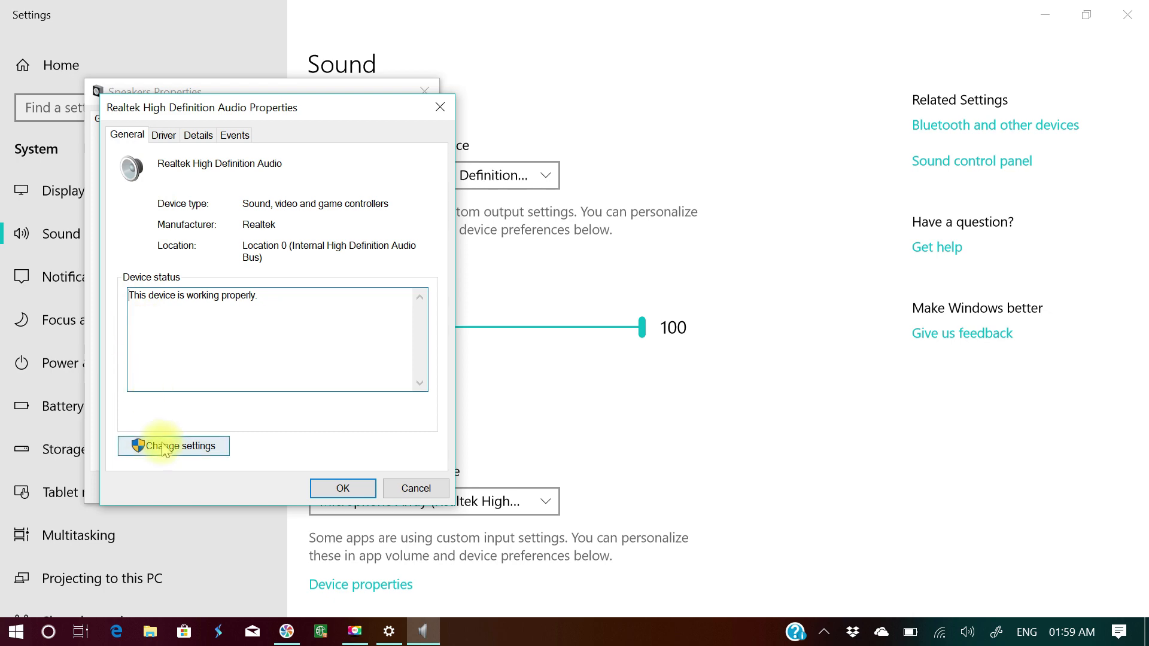
{"action": "left_click", "coordinate": [174, 447]}
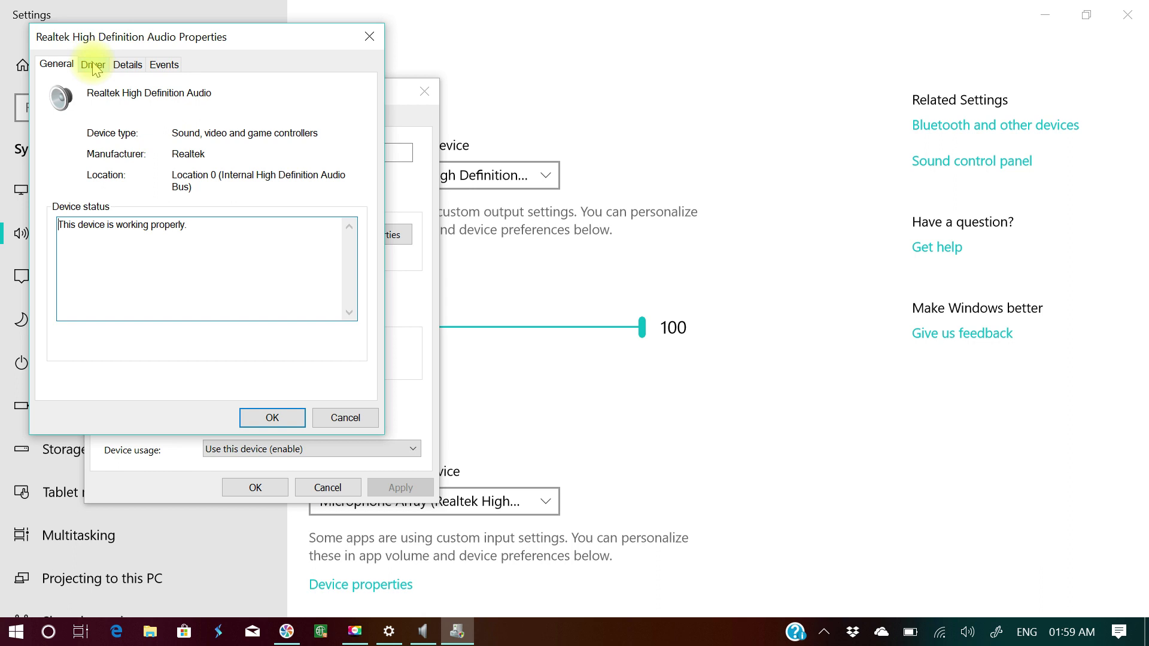
{"action": "left_click", "coordinate": [92, 64]}
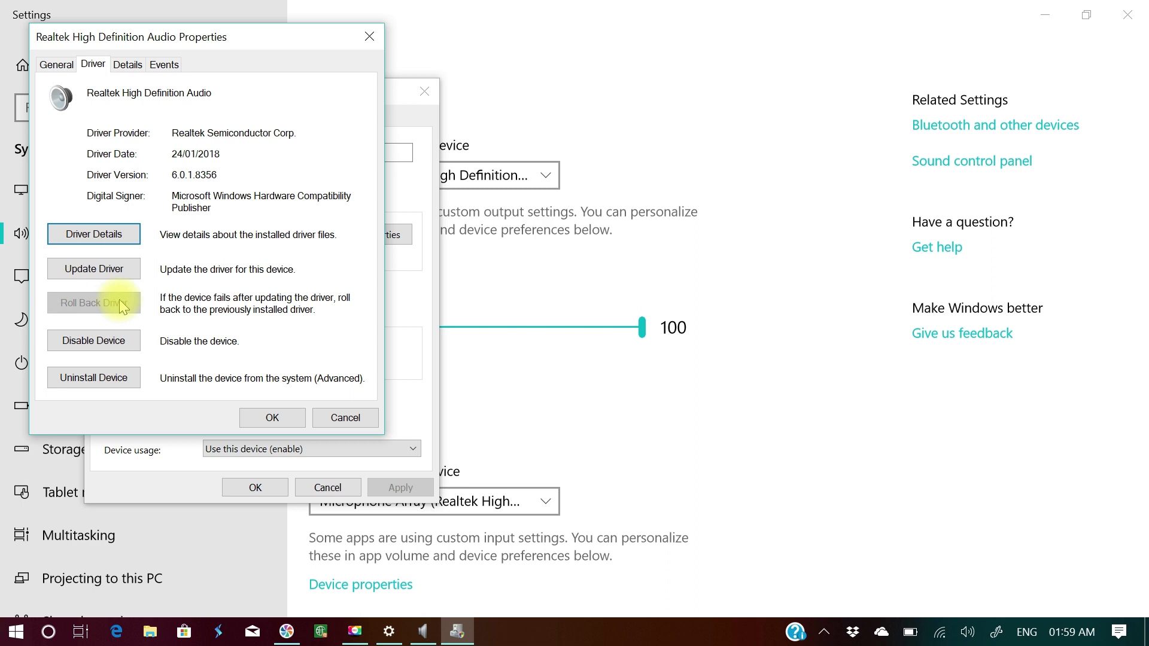
{"action": "mouse_move", "coordinate": [93, 299]}
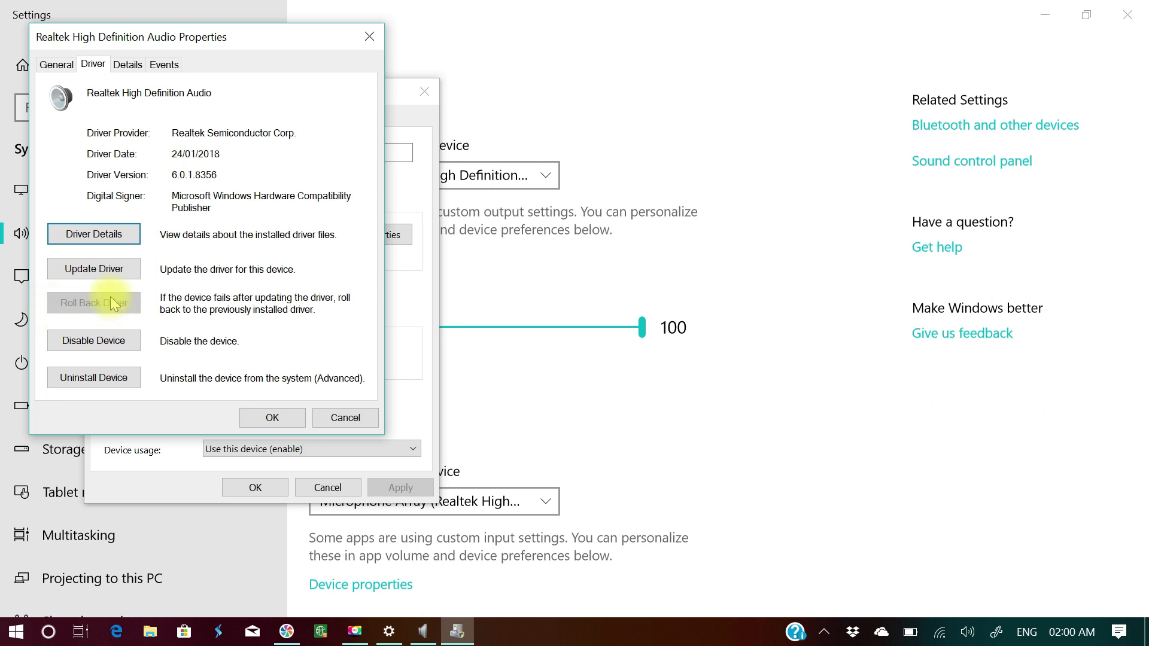
{"action": "mouse_move", "coordinate": [117, 308]}
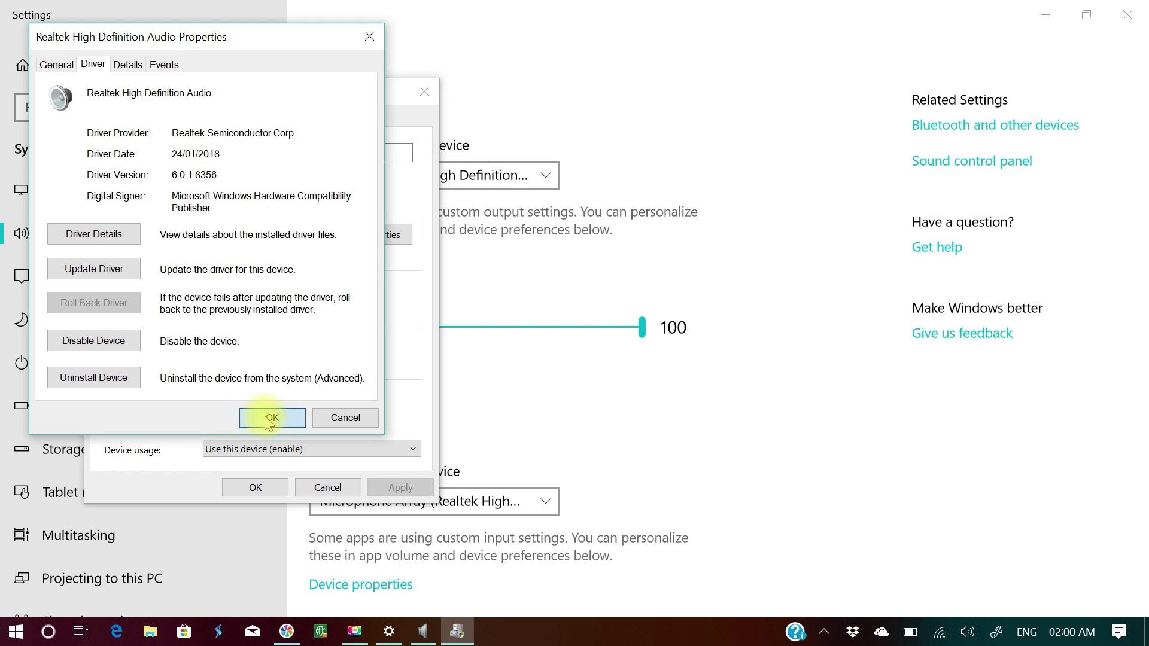
{"action": "left_click", "coordinate": [272, 417]}
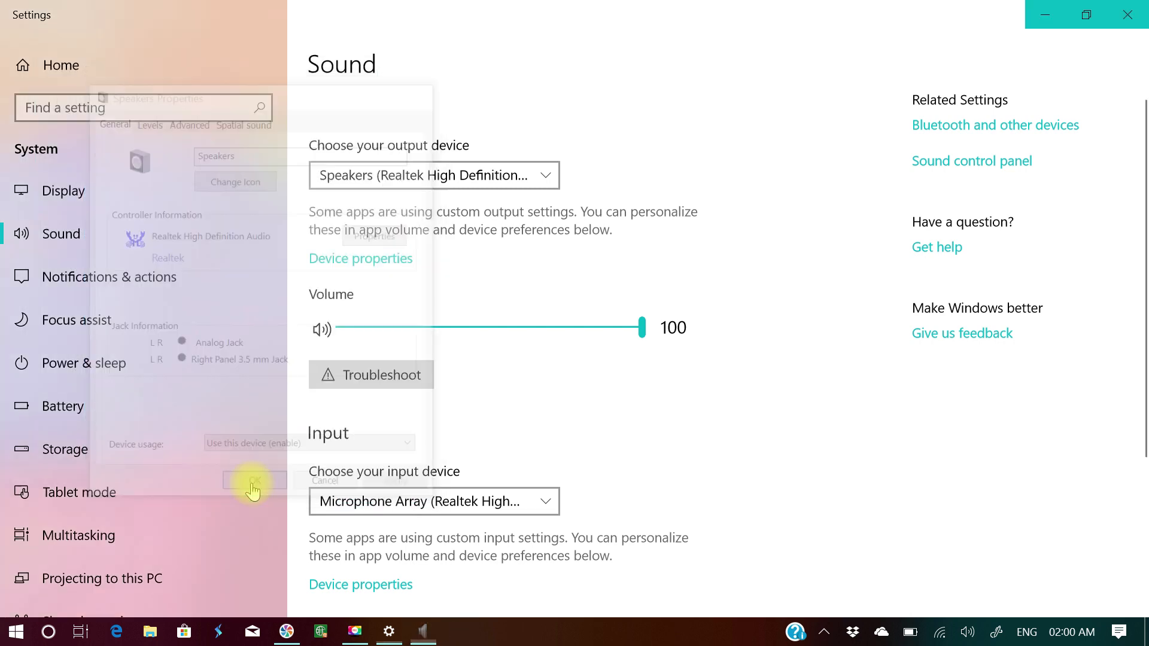
{"action": "left_click", "coordinate": [254, 480]}
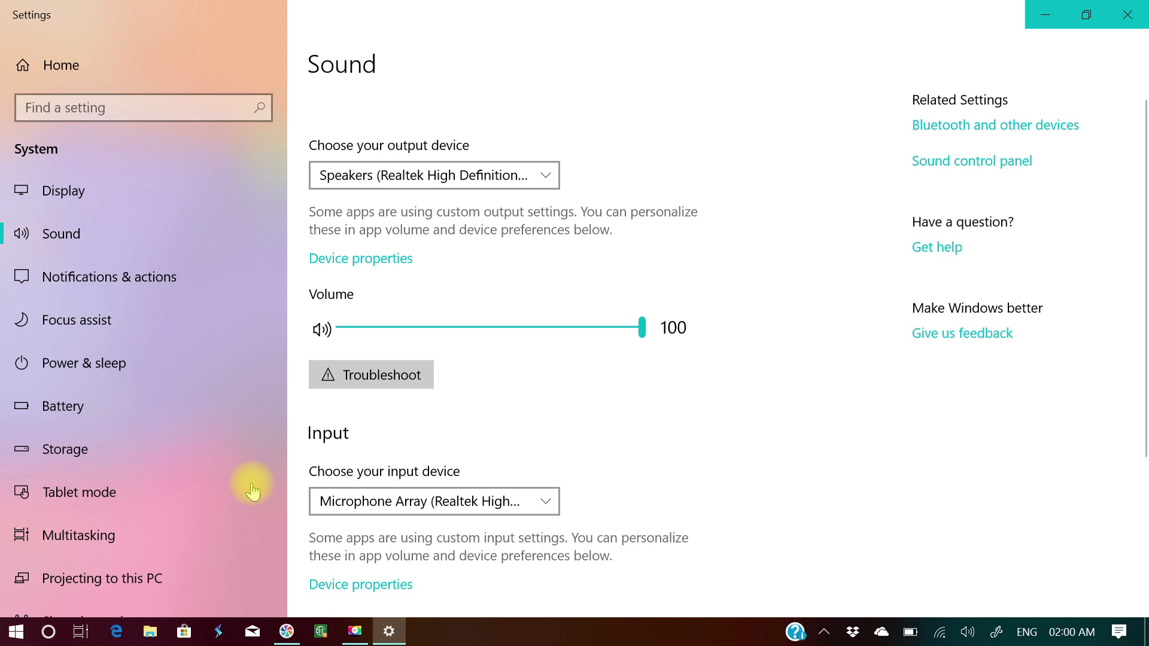
{"action": "mouse_move", "coordinate": [455, 443]}
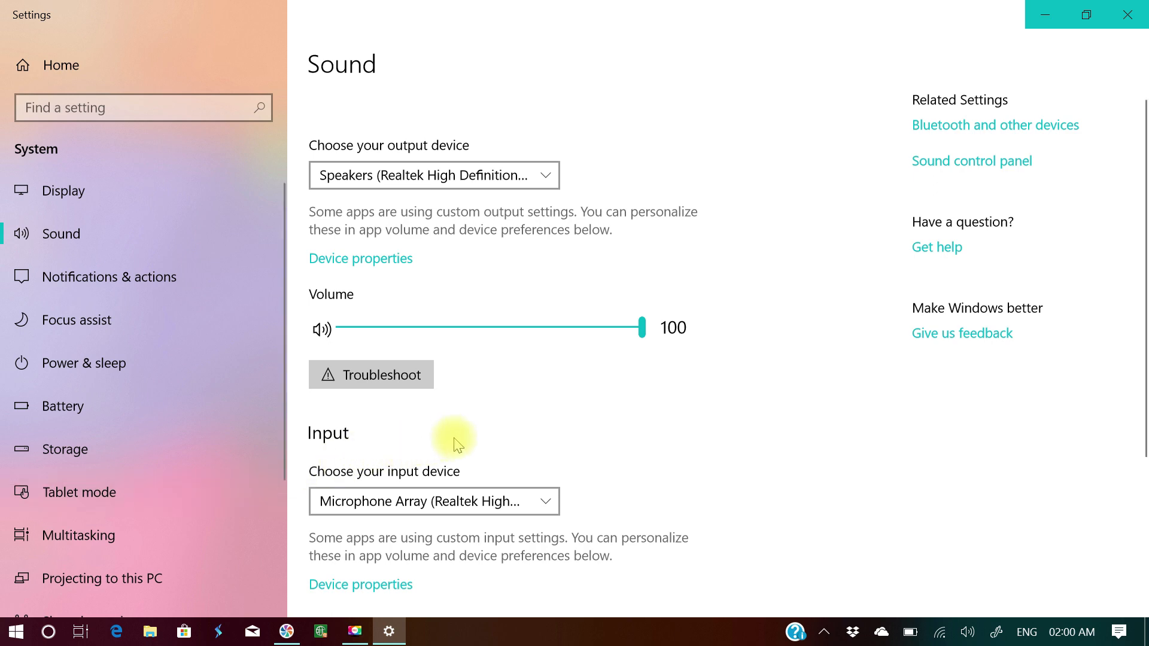
{"action": "mouse_move", "coordinate": [871, 230]}
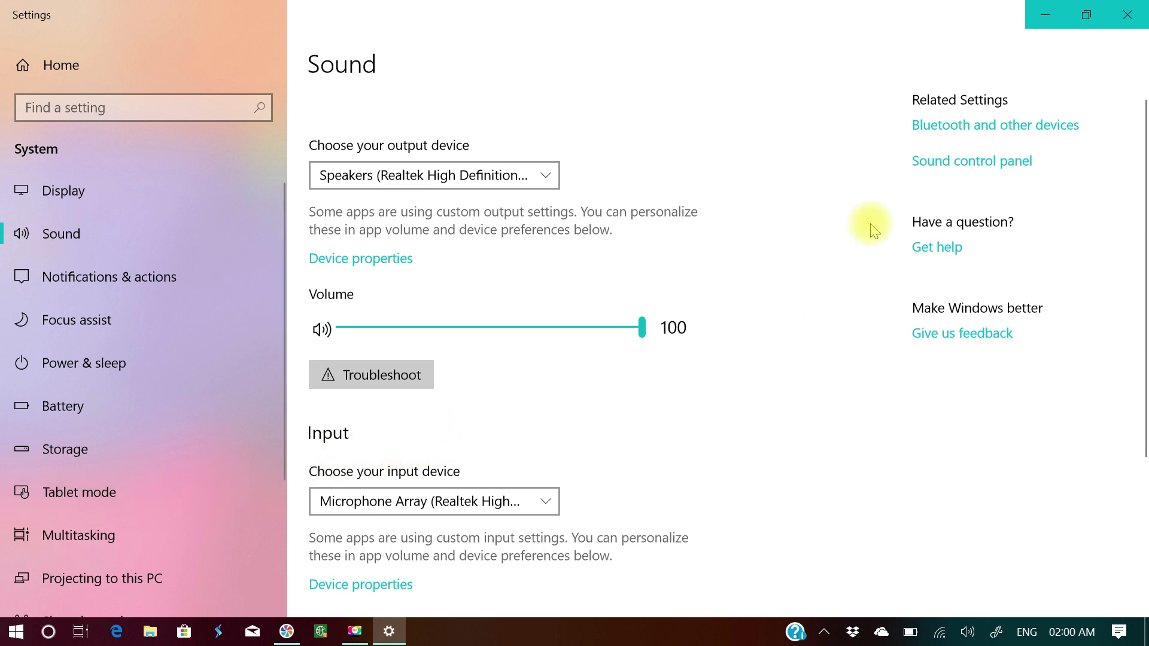
{"action": "mouse_move", "coordinate": [1044, 14]}
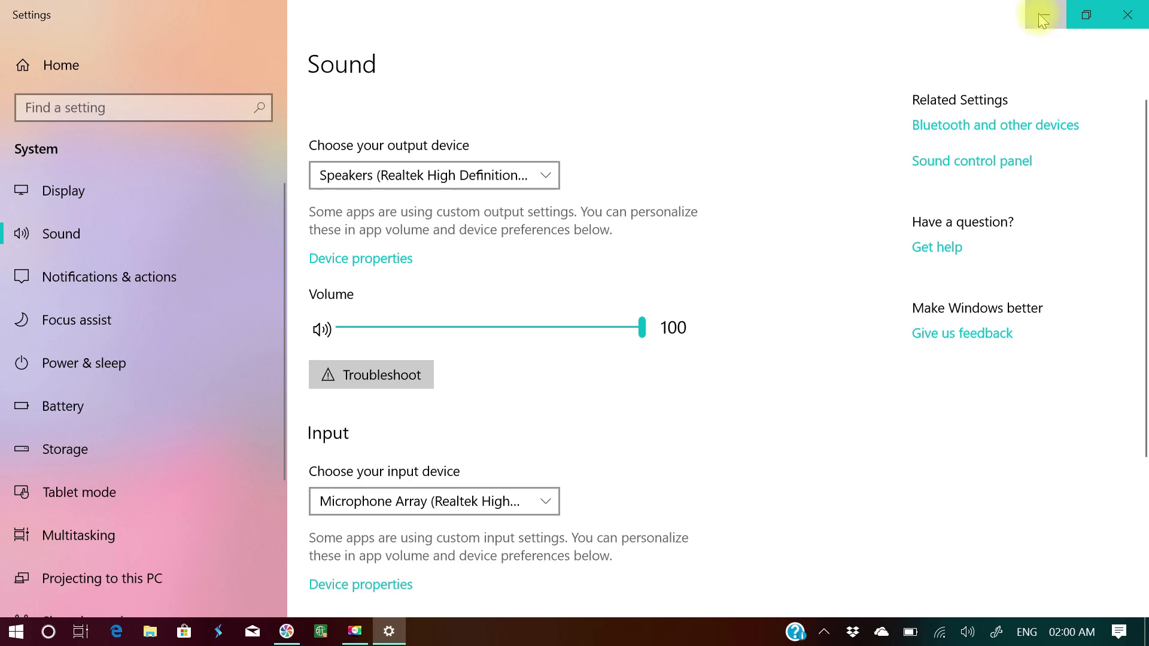
Minimize the Sound settings window to reveal the desktop with the installer icon
{"action": "left_click", "coordinate": [1040, 15]}
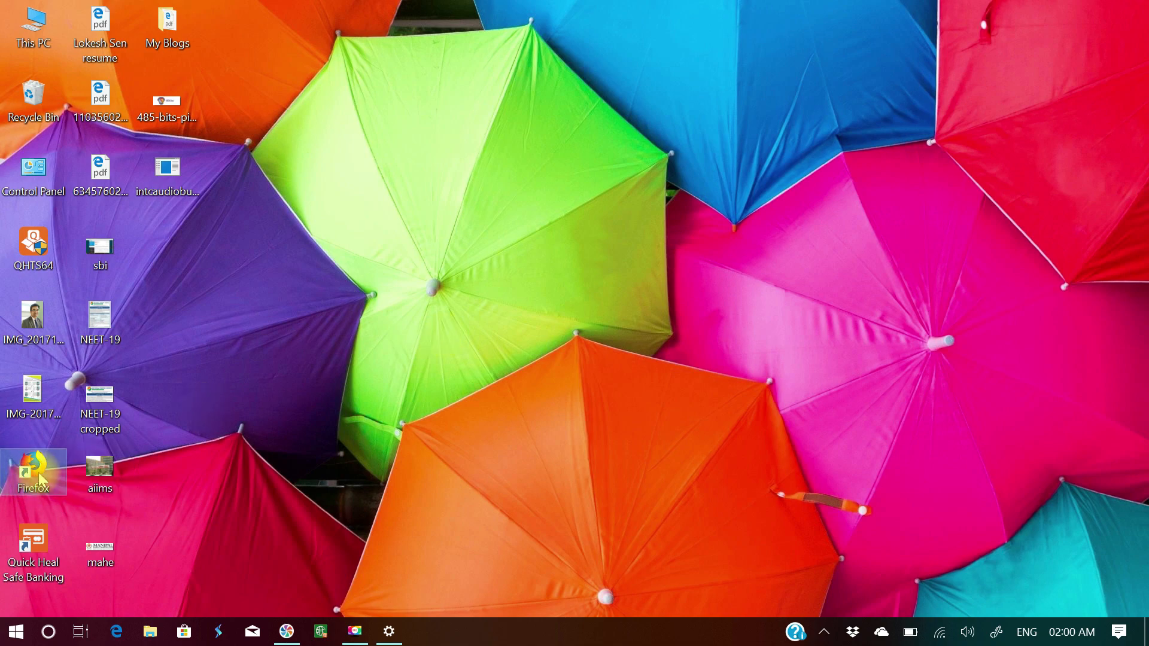
Launch Firefox, decline making it the default browser, and go to YouTube from Top Sites
{"action": "double_click", "coordinate": [32, 472]}
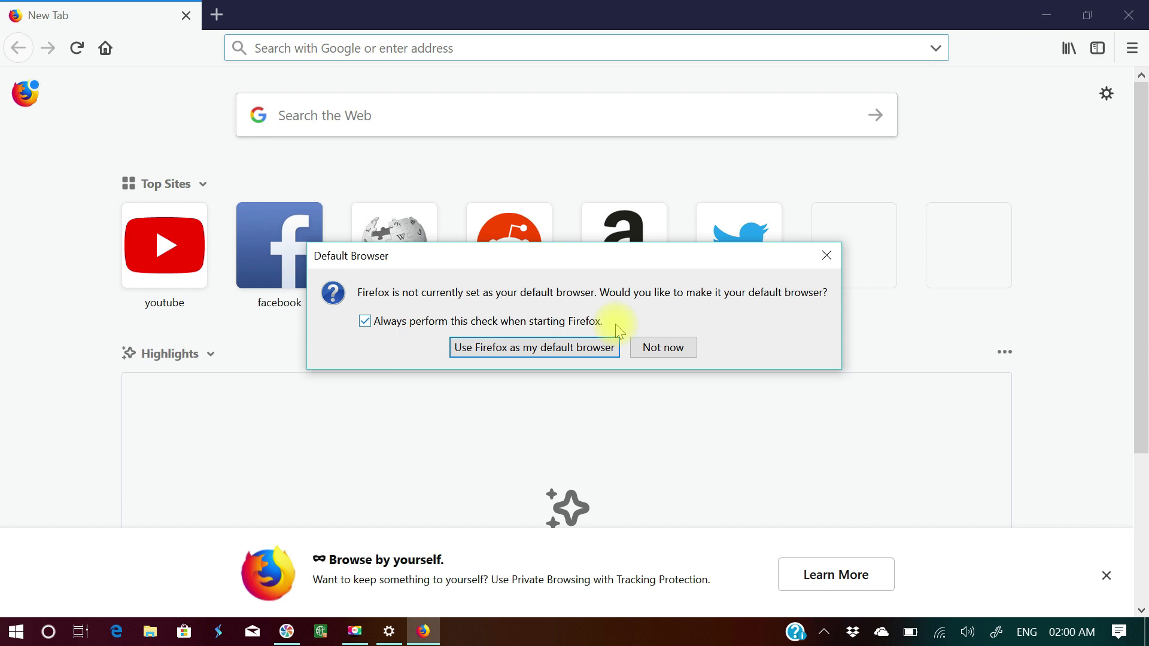
{"action": "left_click", "coordinate": [827, 255]}
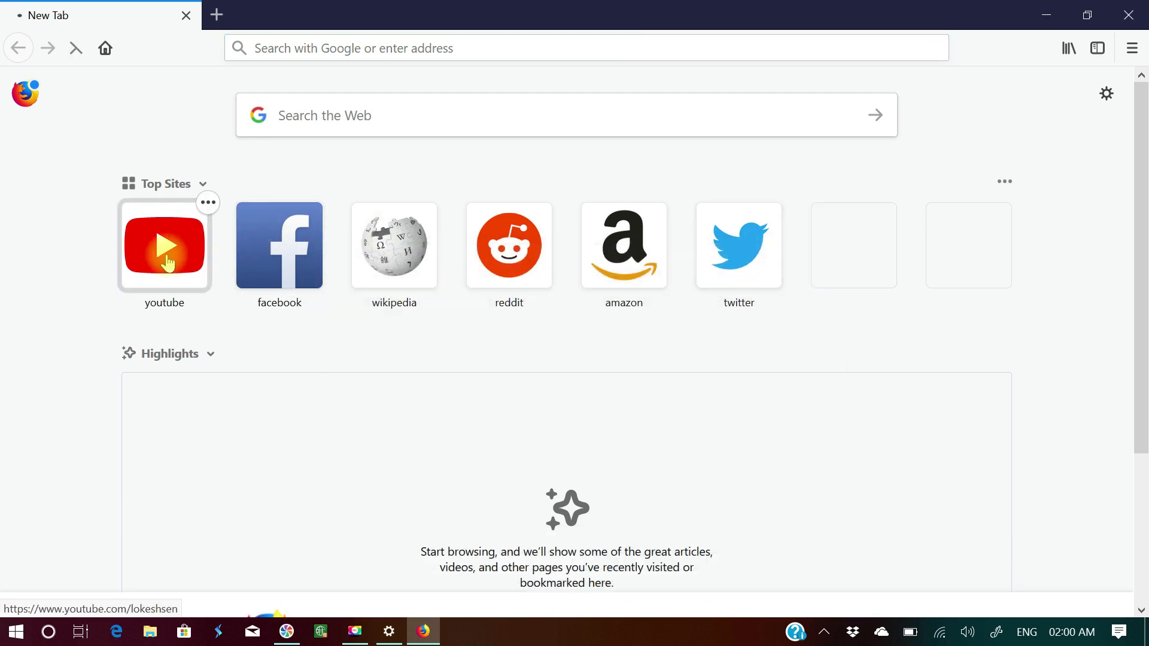
{"action": "left_click", "coordinate": [164, 245]}
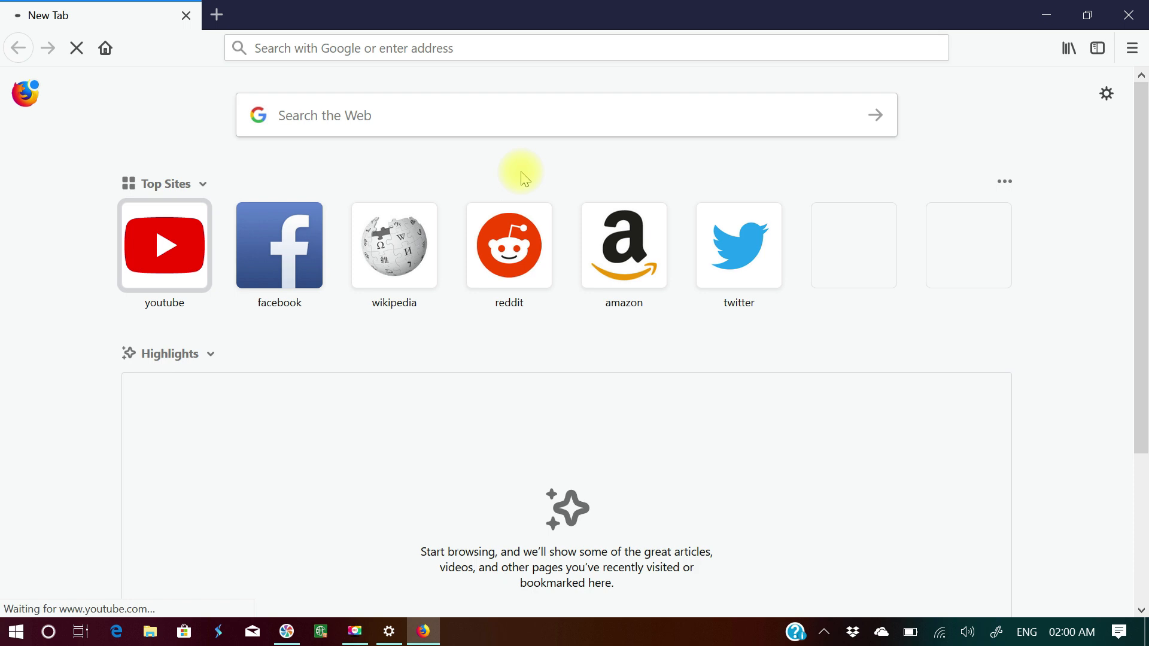
{"action": "left_click", "coordinate": [164, 245]}
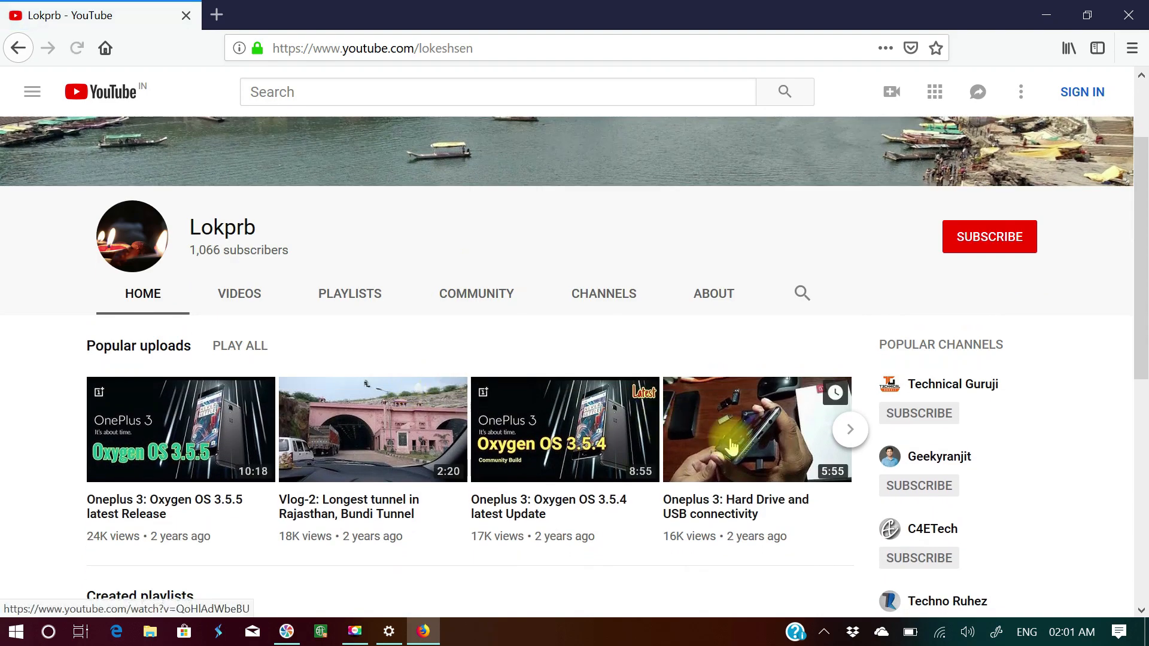
Play the 'Oneplus 3: Hard Drive and USB connectivity' video full screen to check sound, then close Firefox
{"action": "left_click", "coordinate": [756, 429]}
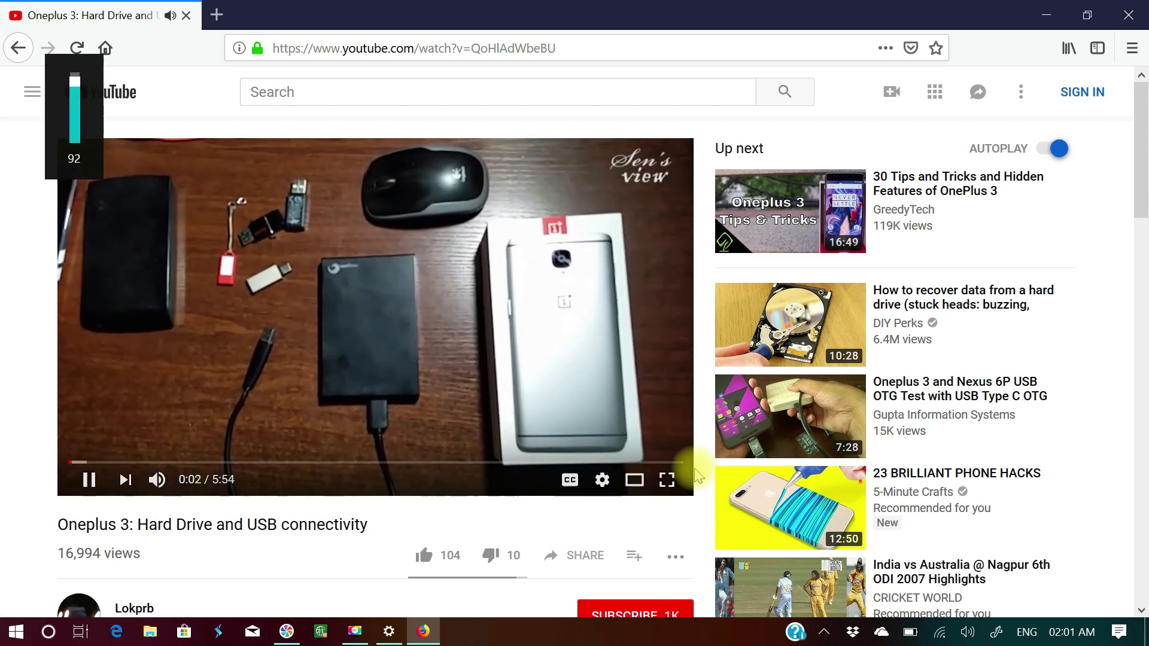
{"action": "scroll", "scroll_direction": "down", "scroll_amount": 3}
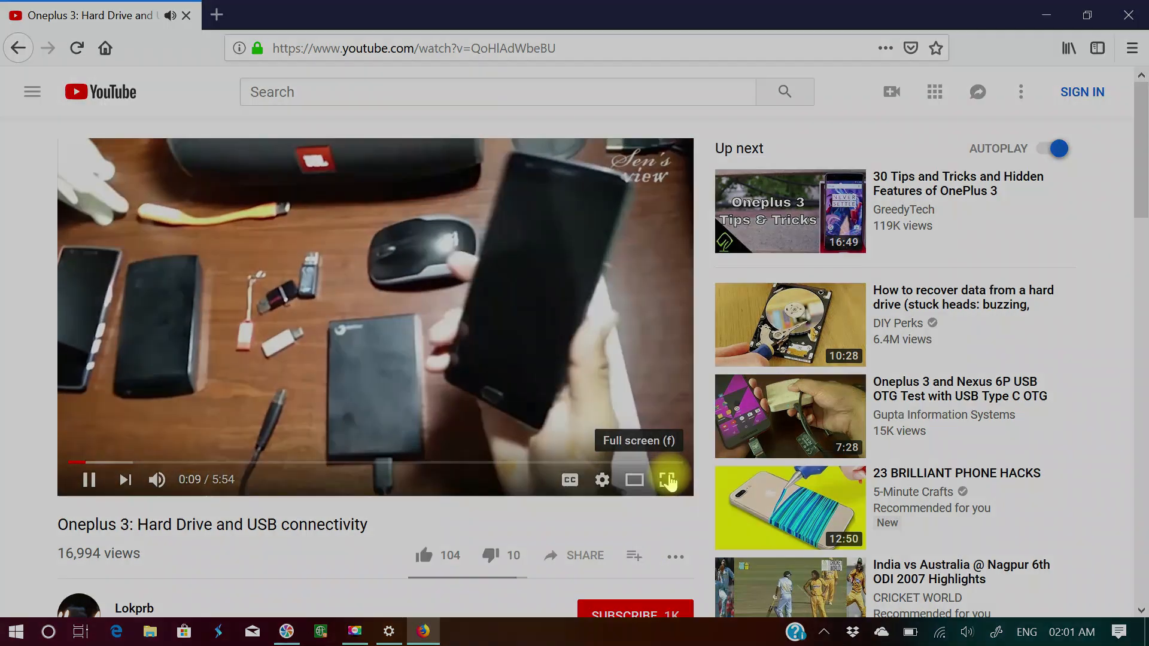
{"action": "left_click", "coordinate": [666, 479]}
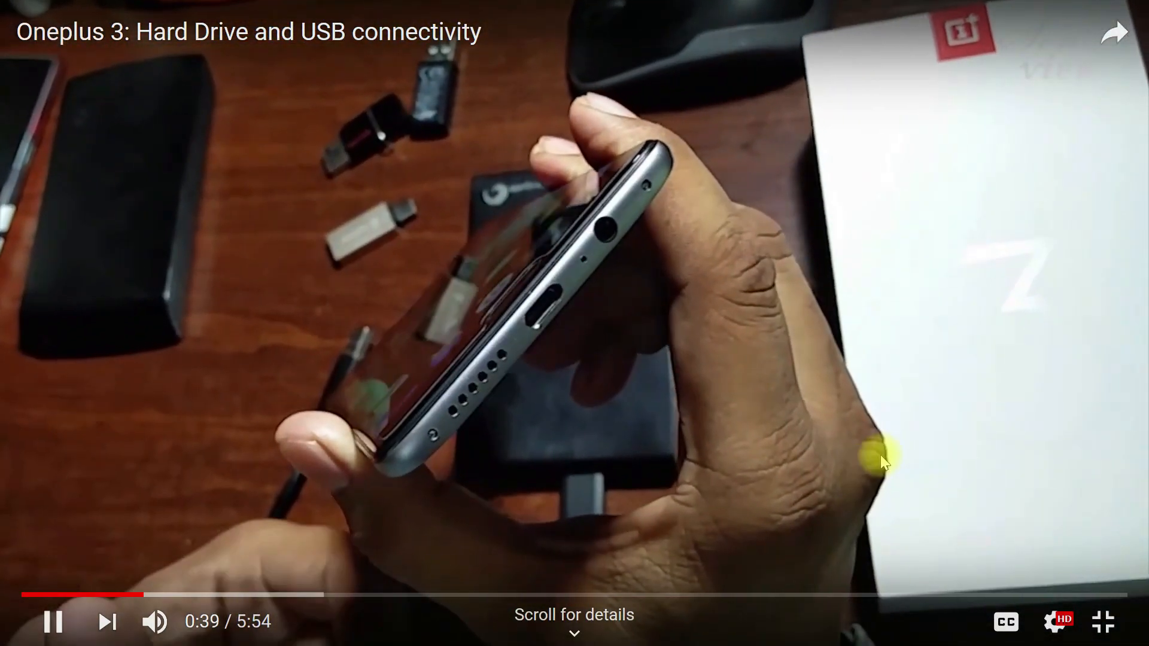
{"action": "left_click", "coordinate": [1102, 622]}
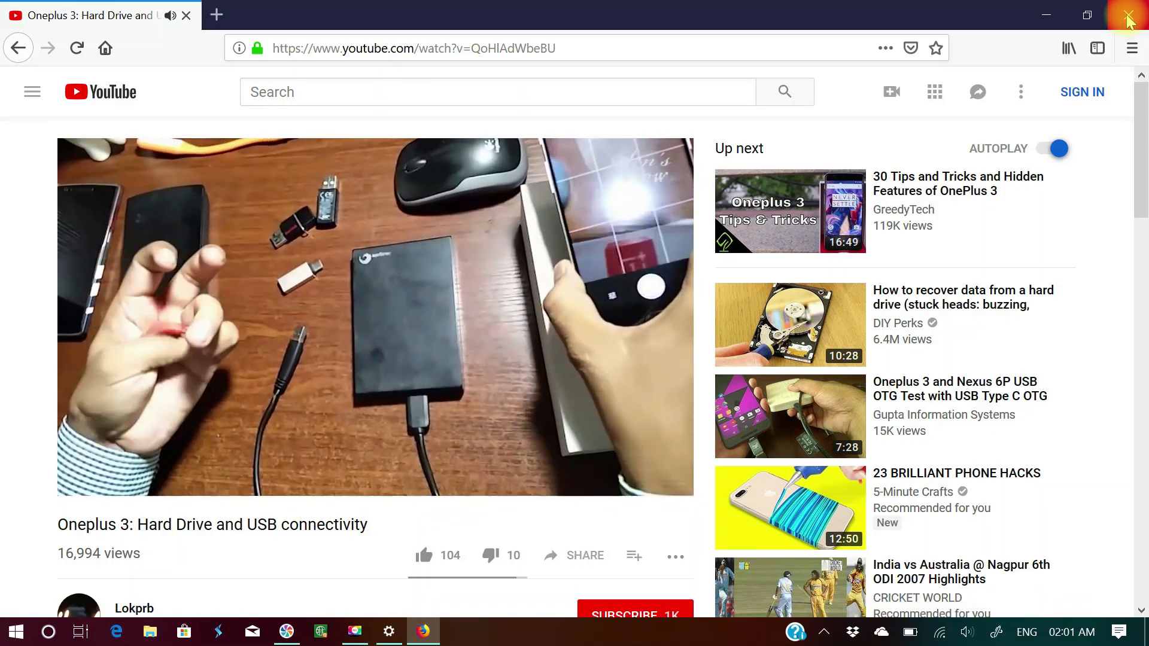
{"action": "left_click", "coordinate": [1127, 15]}
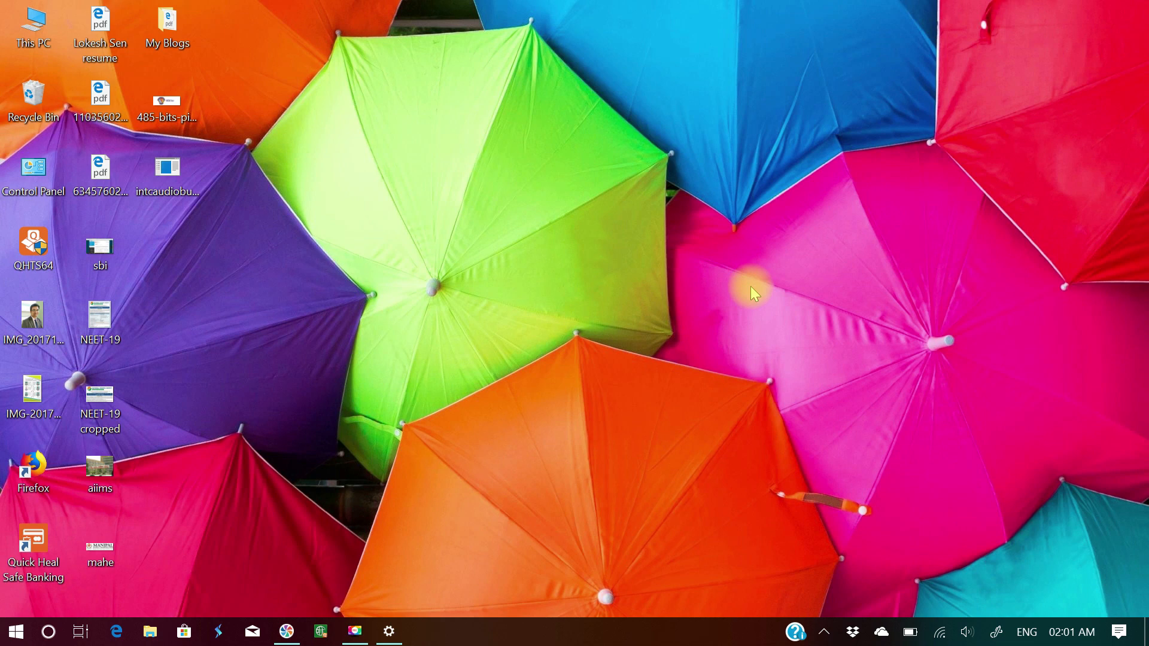
{"action": "mouse_move", "coordinate": [220, 154]}
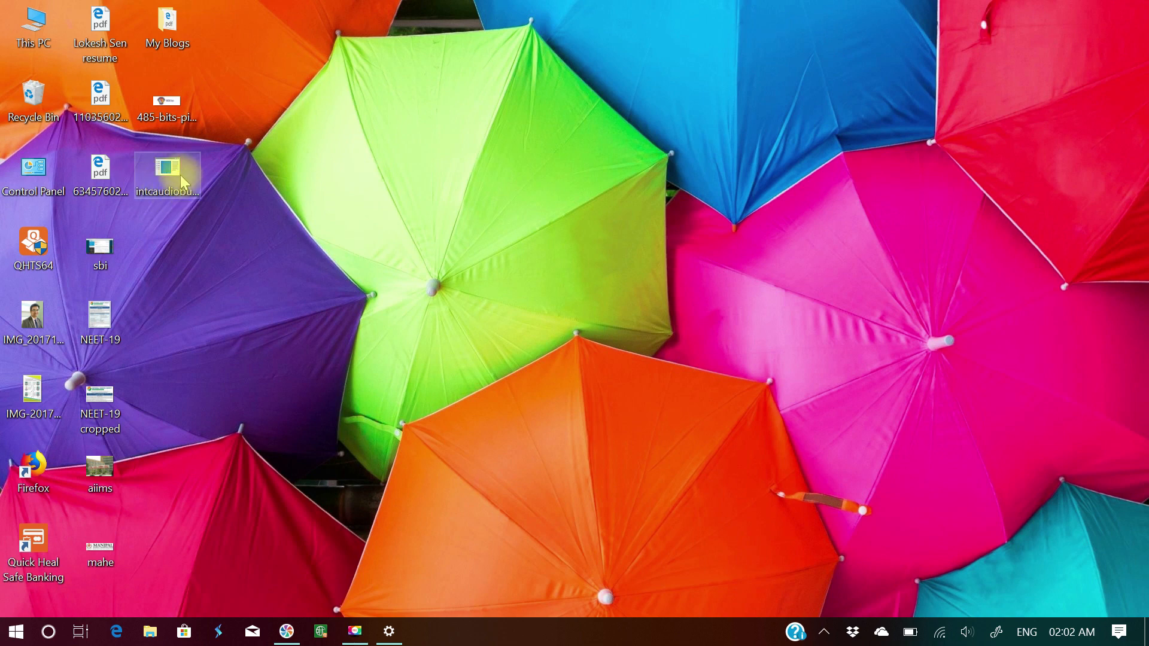
Cut the intcaudiobusremove installer from the desktop for moving
{"action": "left_click", "coordinate": [167, 173]}
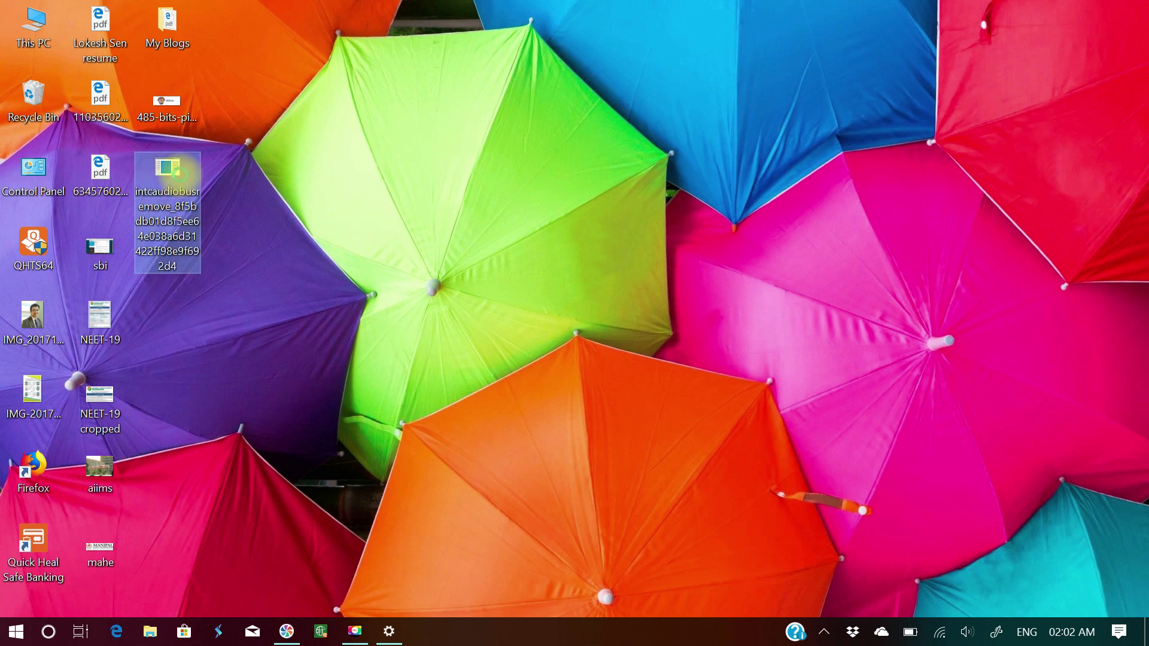
{"action": "right_click", "coordinate": [168, 169]}
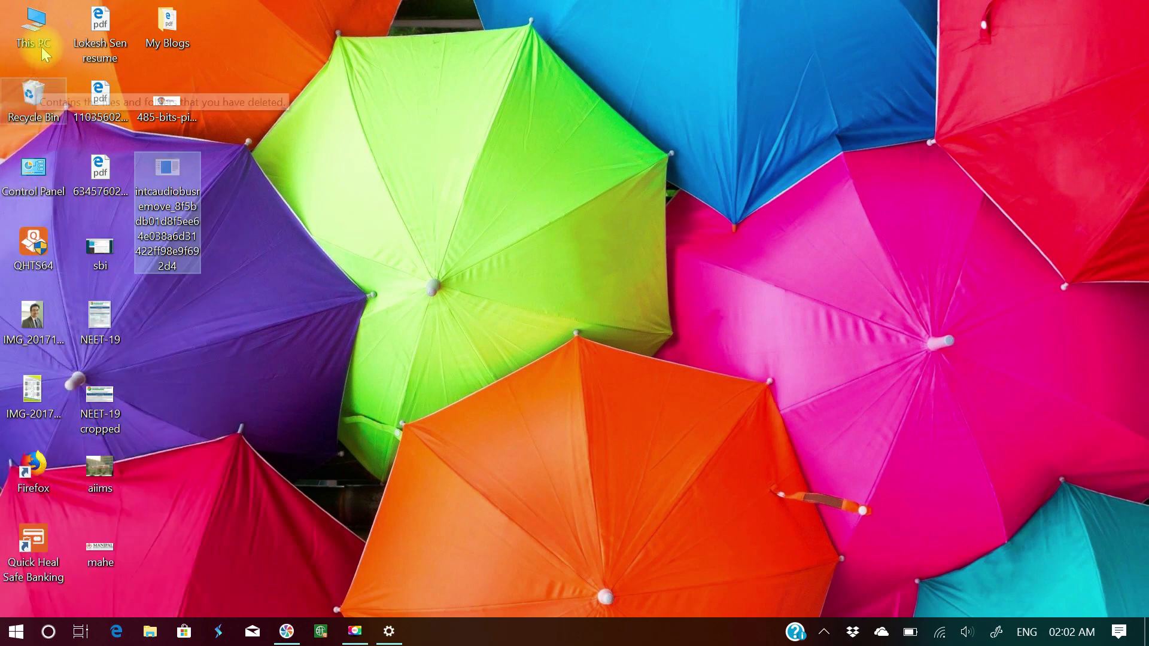
Browse from This PC into Windows (C:) and the Softwares folder
{"action": "double_click", "coordinate": [32, 28]}
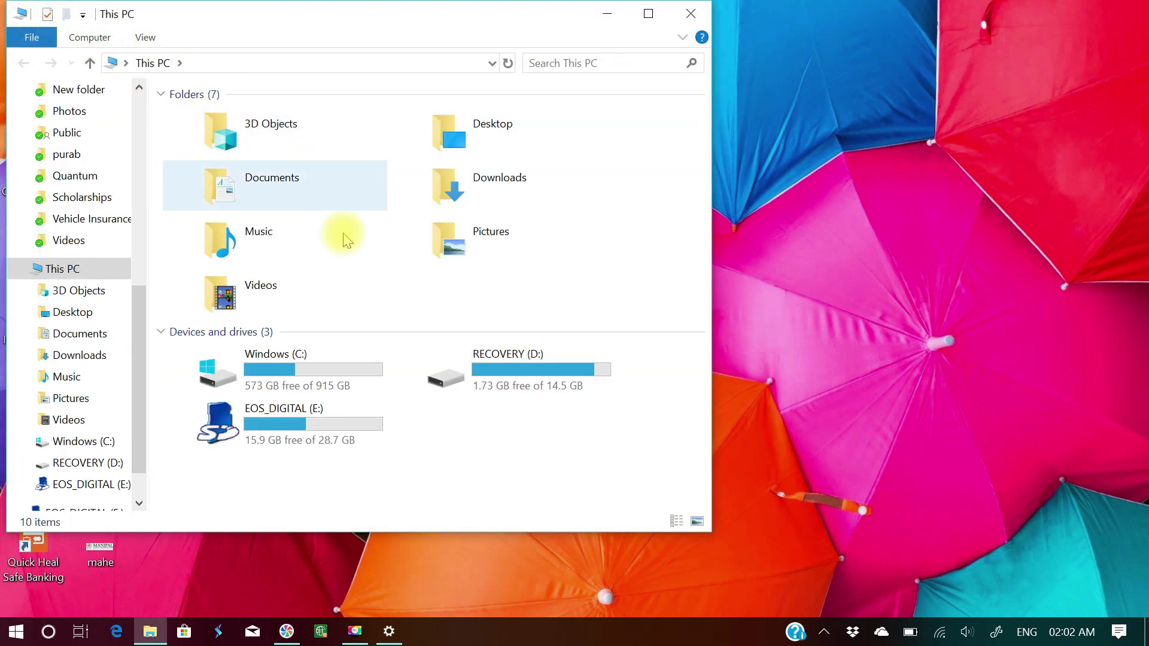
{"action": "left_click", "coordinate": [312, 368]}
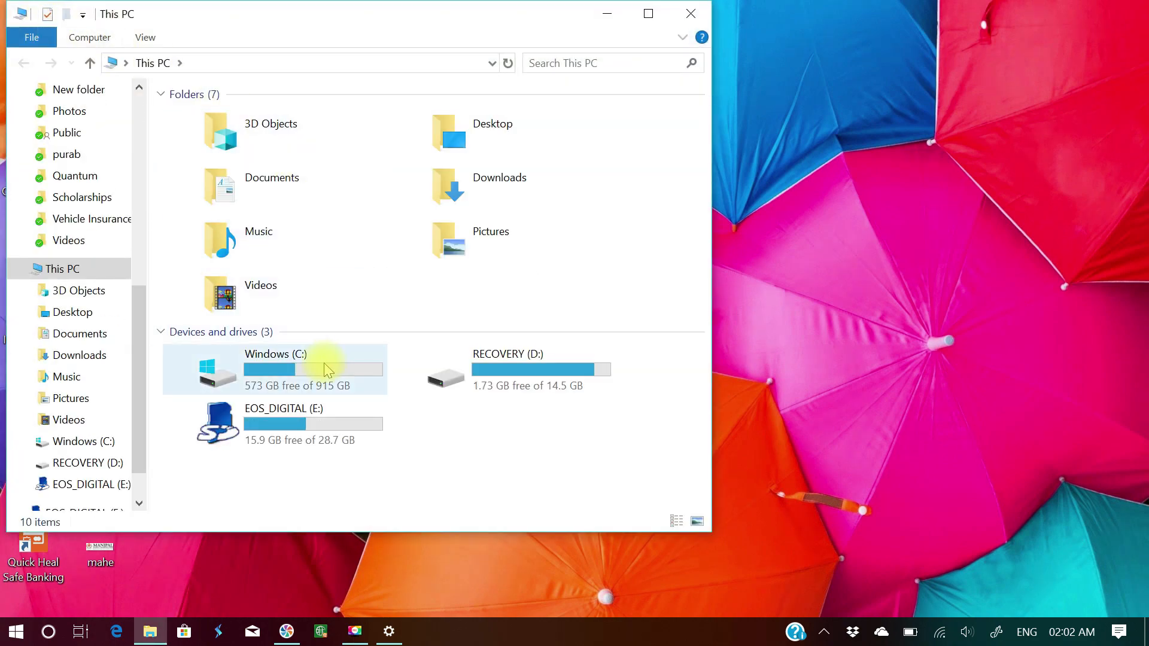
{"action": "double_click", "coordinate": [276, 369]}
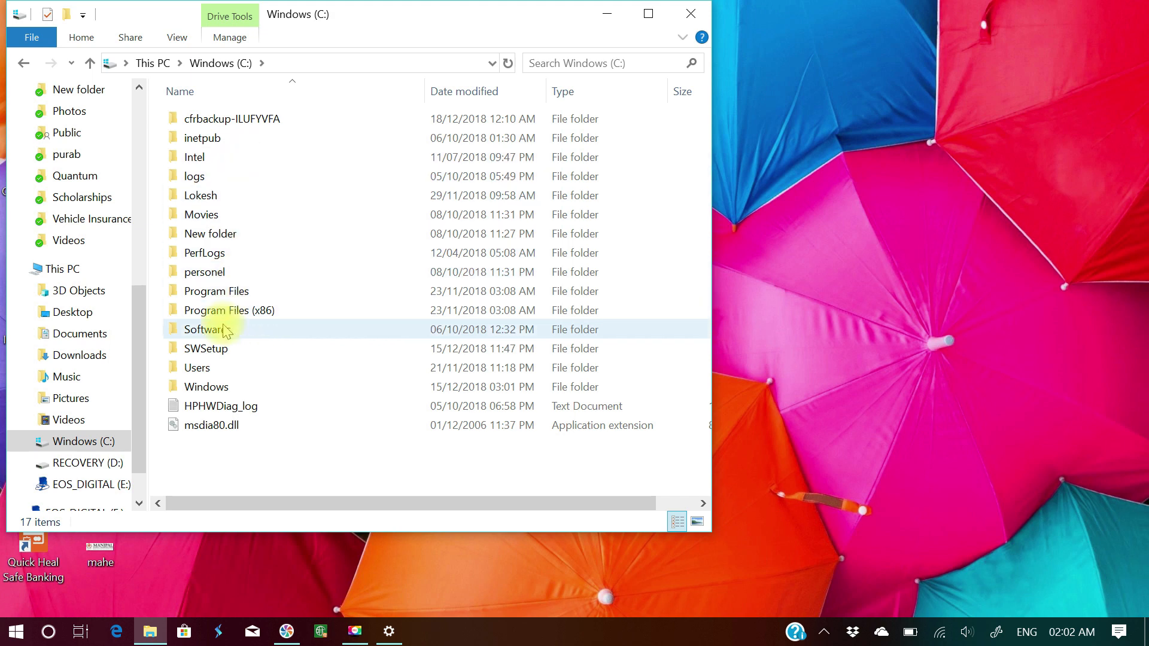
{"action": "double_click", "coordinate": [205, 329]}
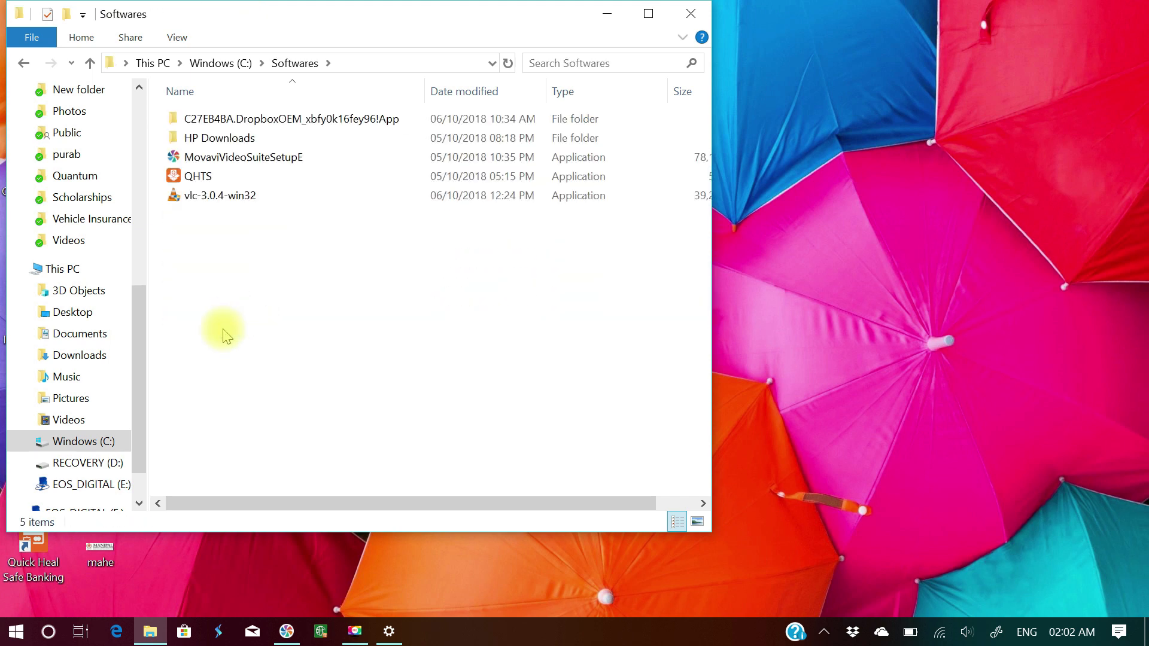
{"action": "mouse_move", "coordinate": [231, 220]}
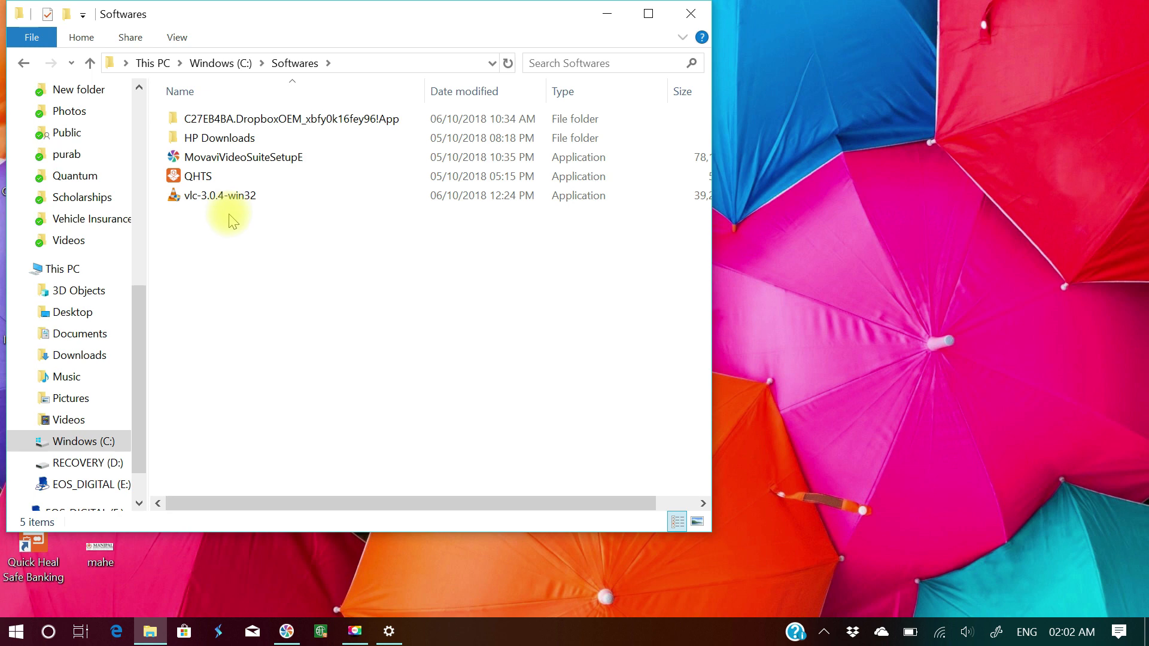
Paste the intcaudiobusremove installer into C:\Softwares and close File Explorer
{"action": "right_click", "coordinate": [229, 220]}
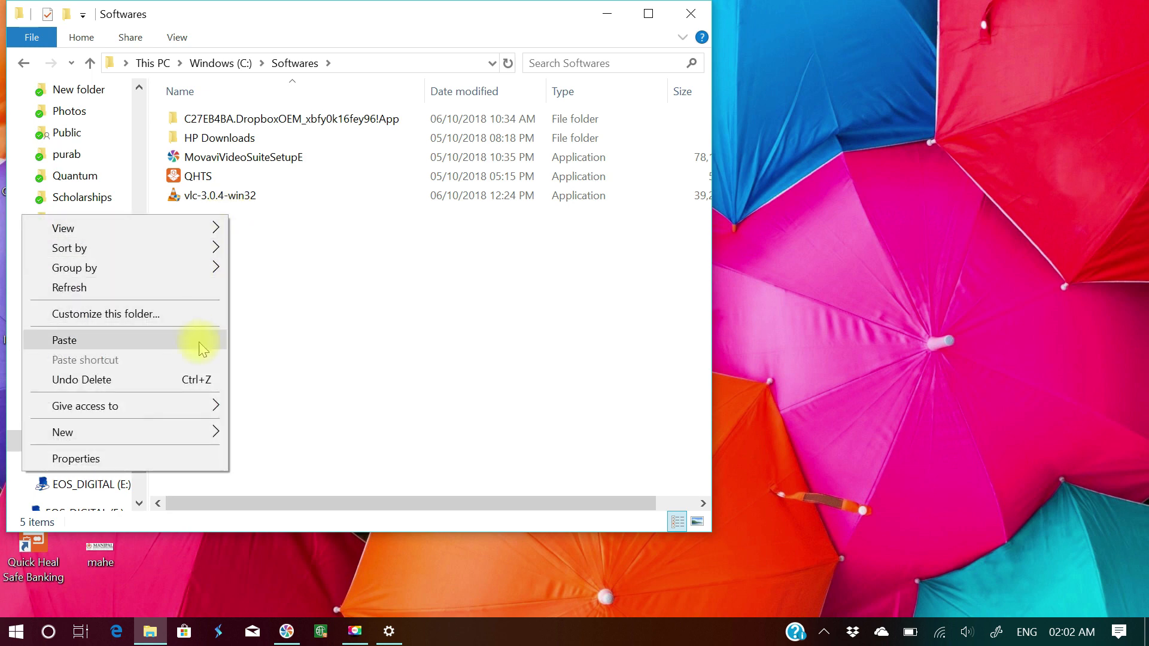
{"action": "left_click", "coordinate": [64, 339]}
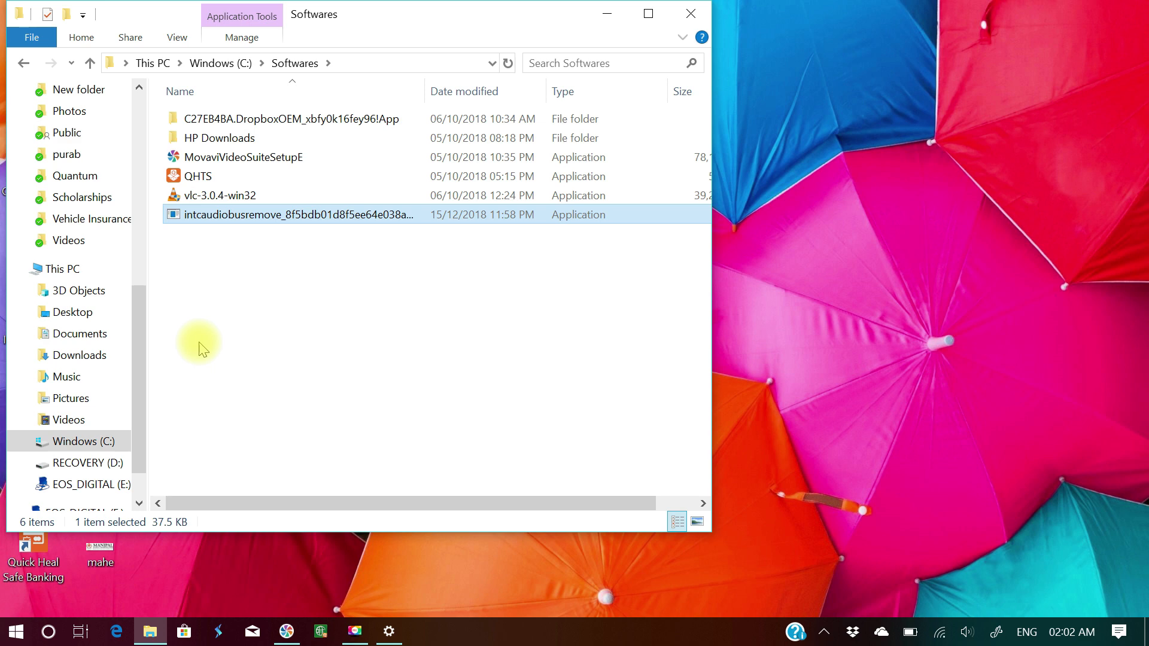
{"action": "left_click", "coordinate": [244, 321]}
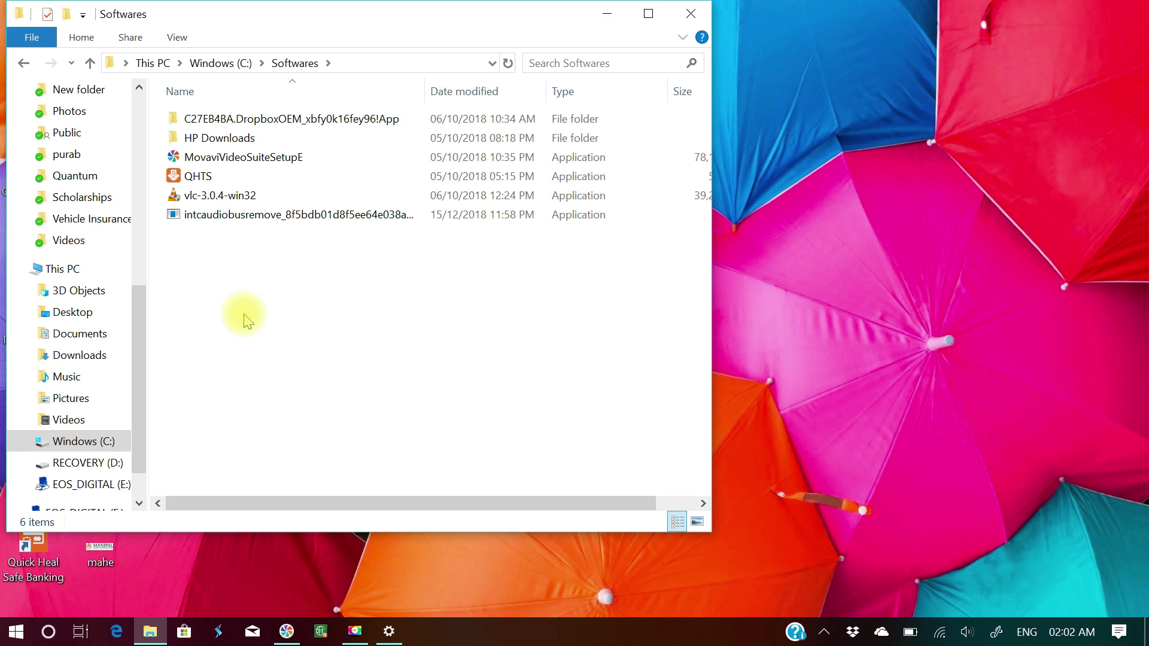
{"action": "mouse_move", "coordinate": [285, 286]}
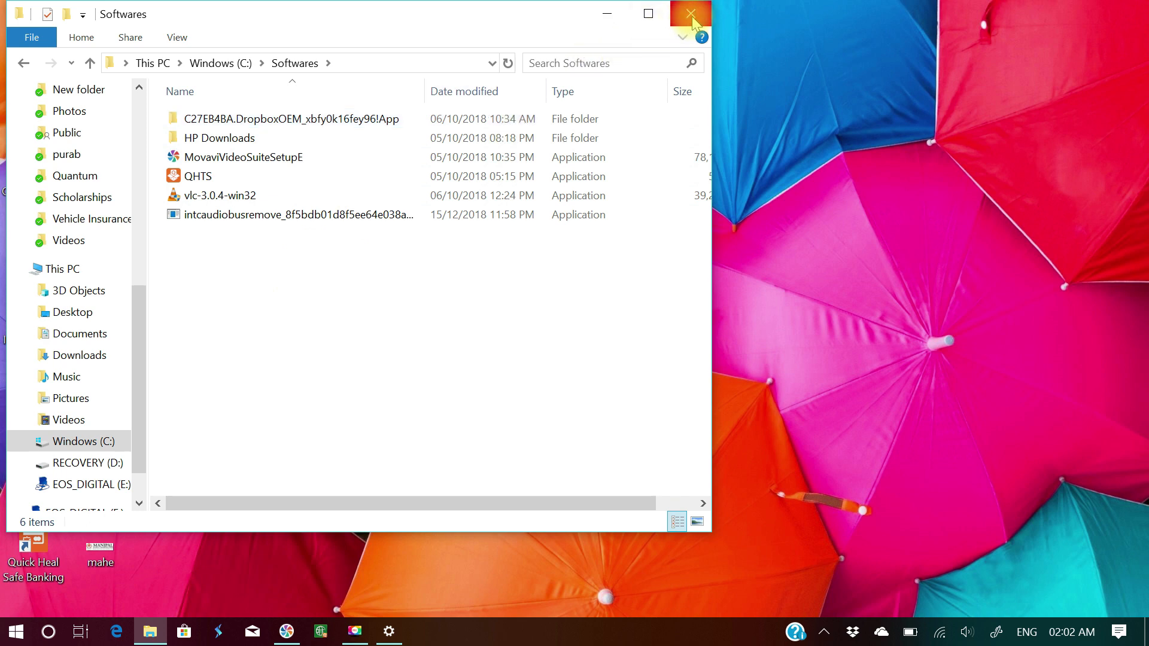
{"action": "left_click", "coordinate": [690, 13]}
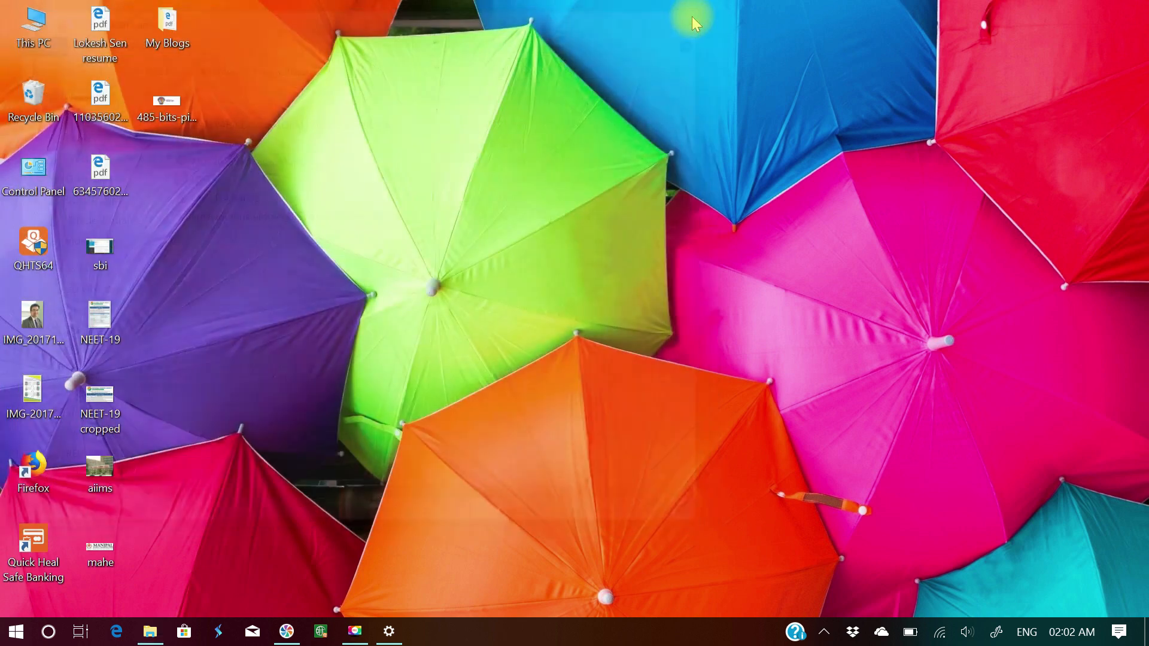
{"action": "mouse_move", "coordinate": [469, 335]}
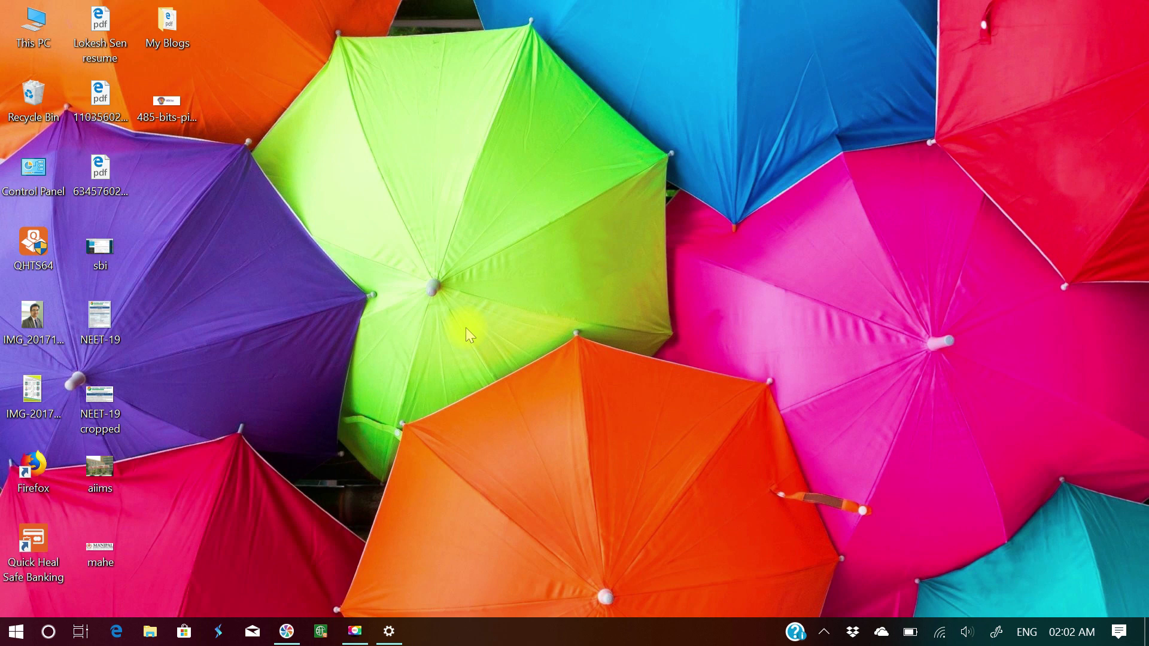